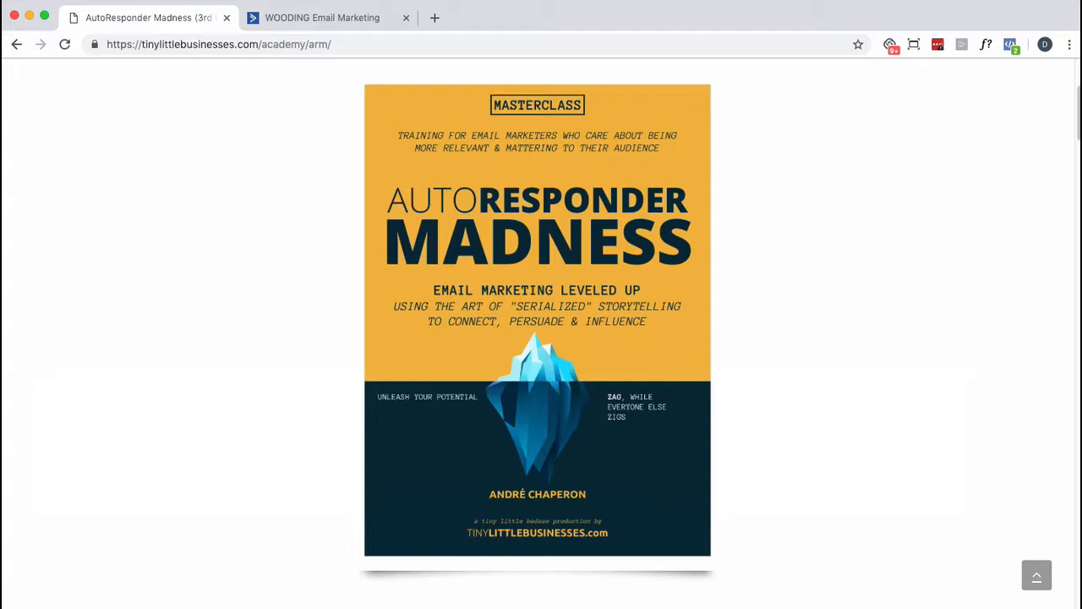
- In AutoresponderMadness, add Referrer email steps, each followed by a saved one-day Wait
scroll("down", 3)
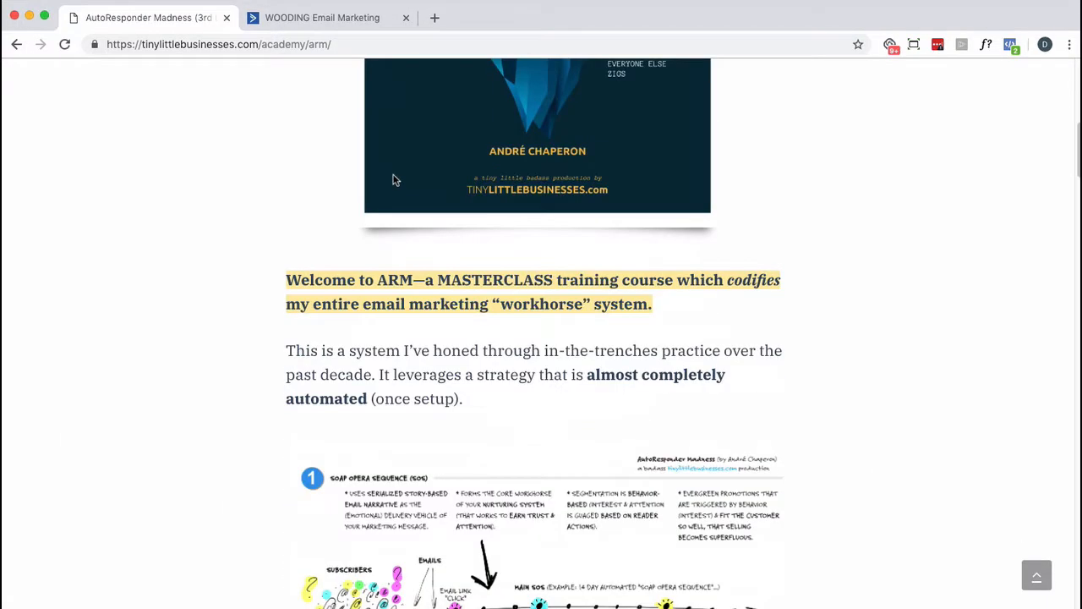
scroll("down", 3)
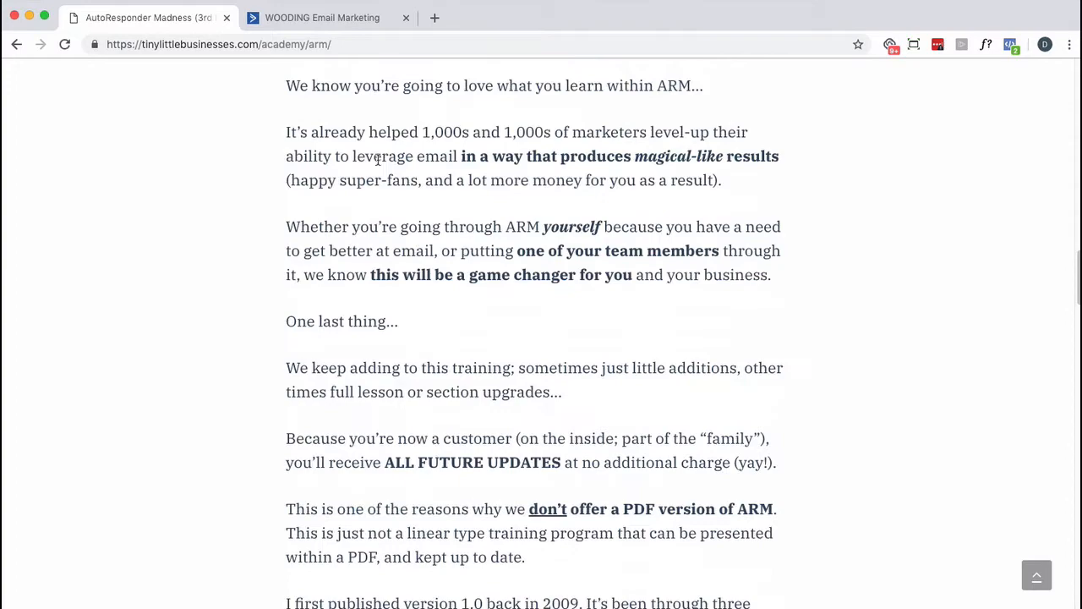
scroll("down", 3)
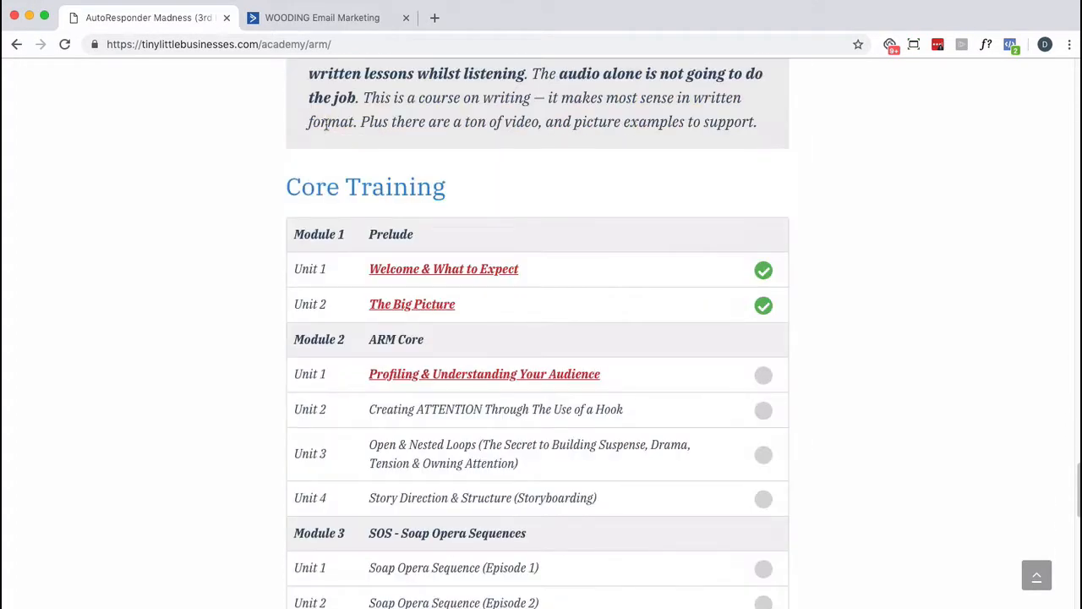
scroll("down", 3)
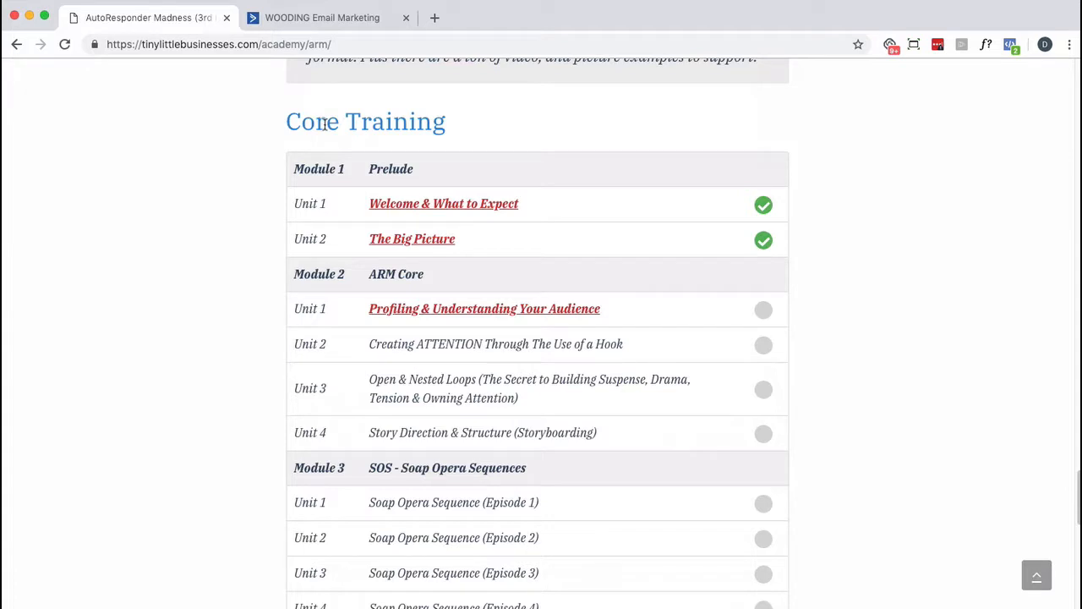
mouse_move(325, 124)
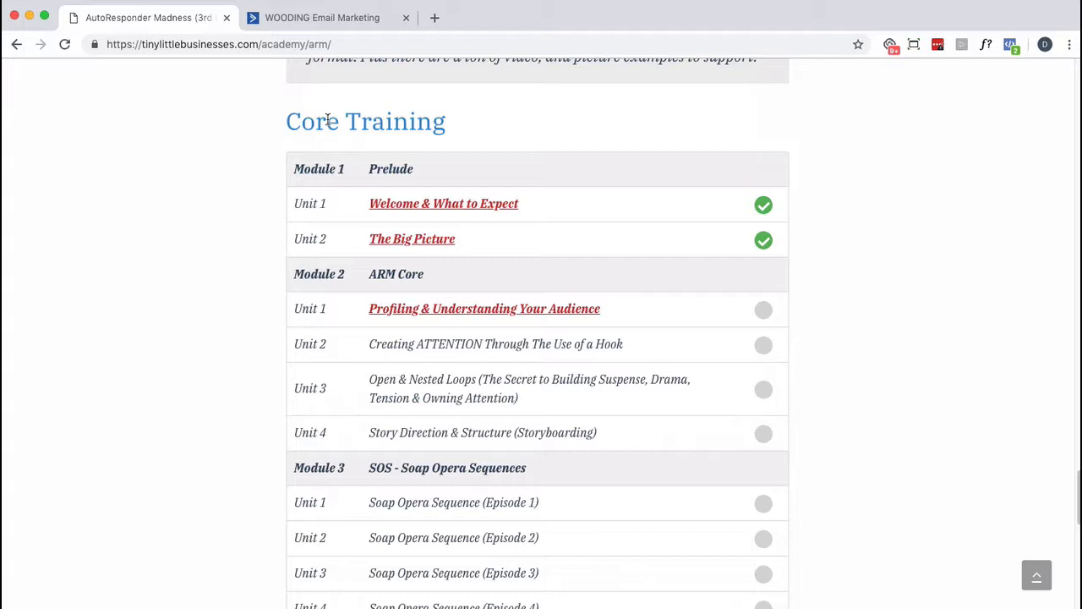
mouse_move(327, 118)
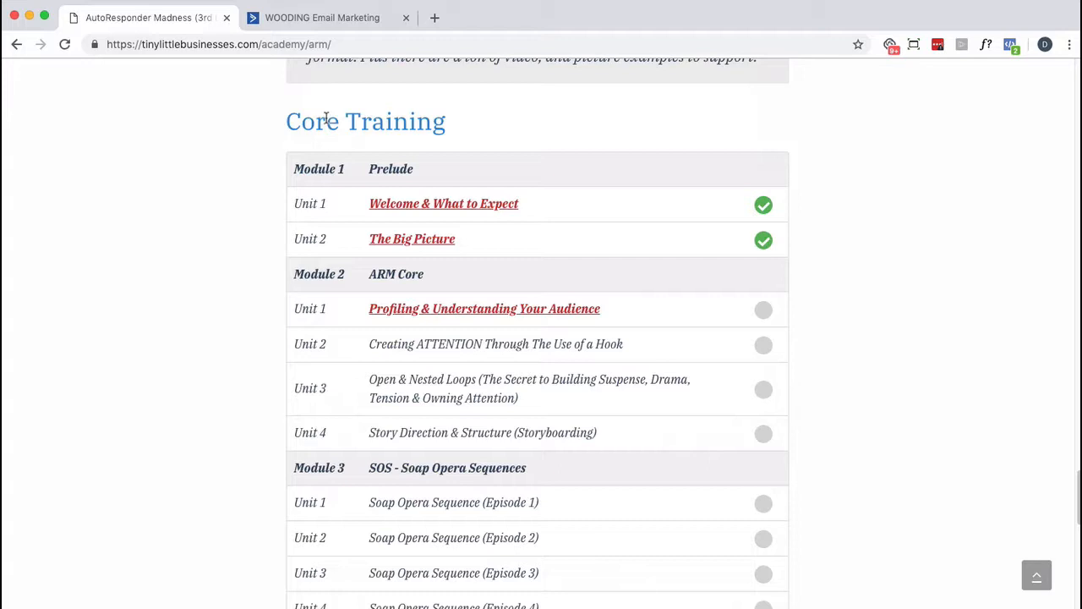
mouse_move(635, 281)
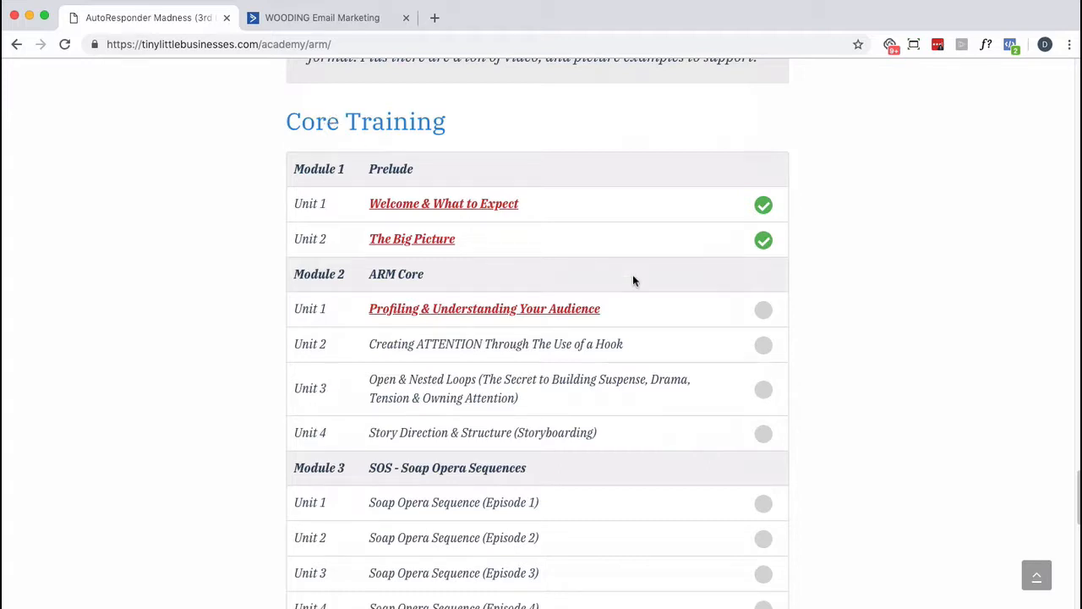
scroll("down", 3)
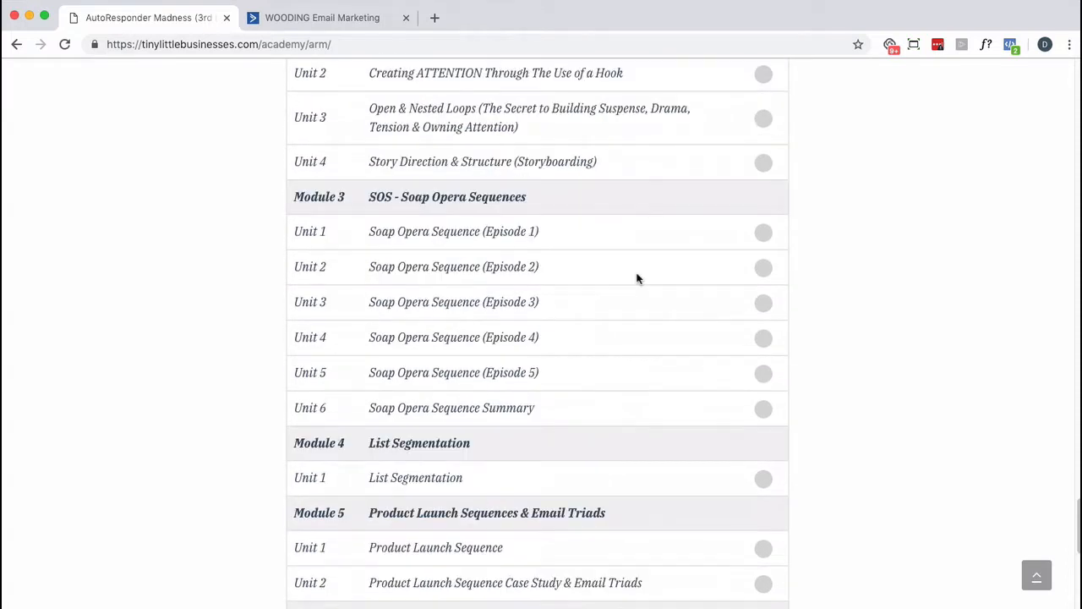
scroll("down", 3)
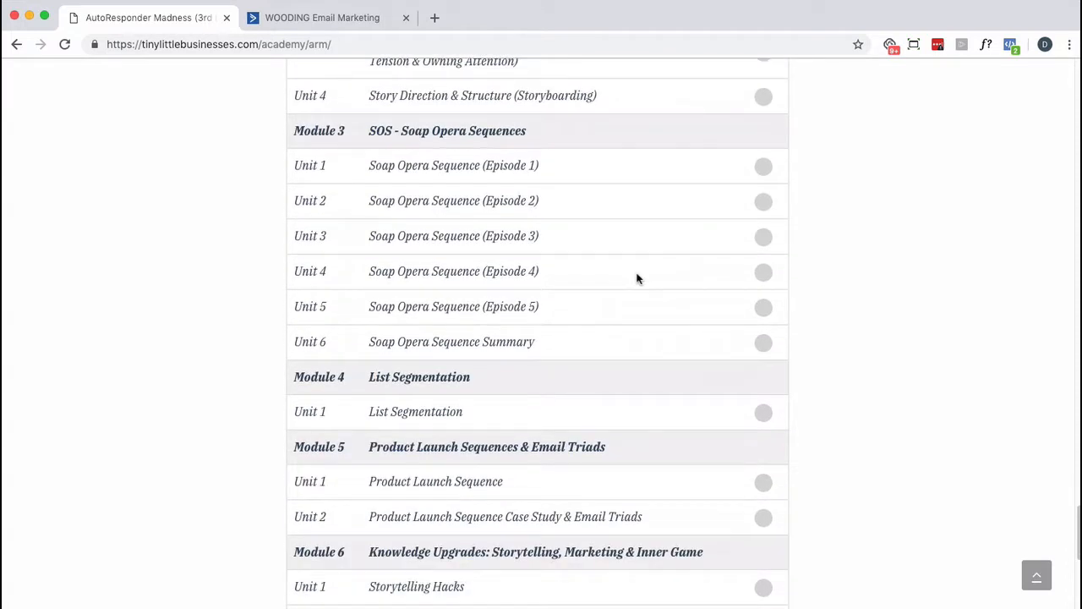
left_click(322, 17)
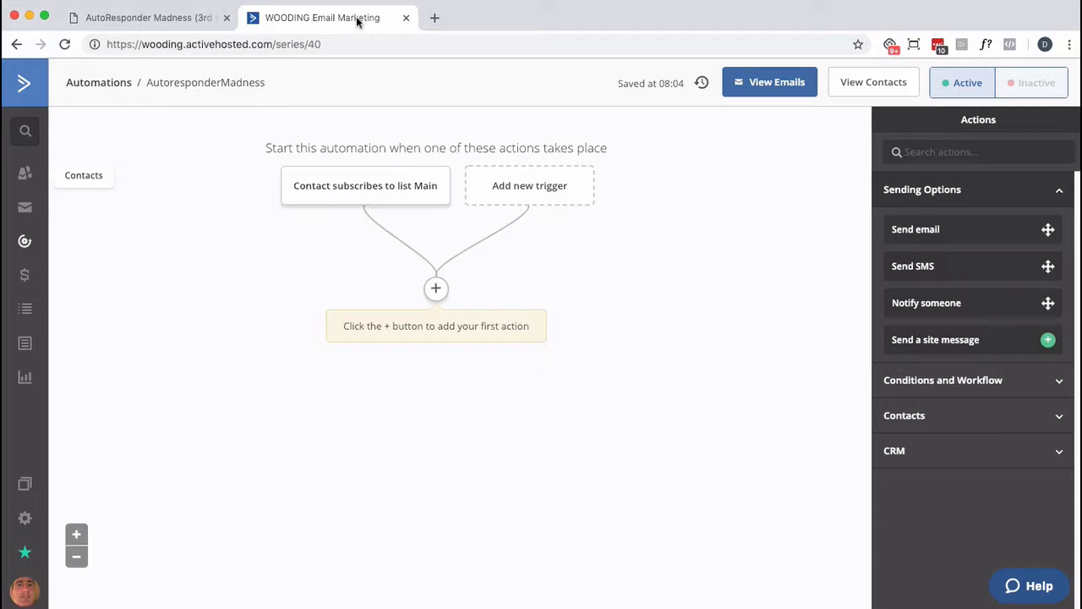
mouse_move(557, 353)
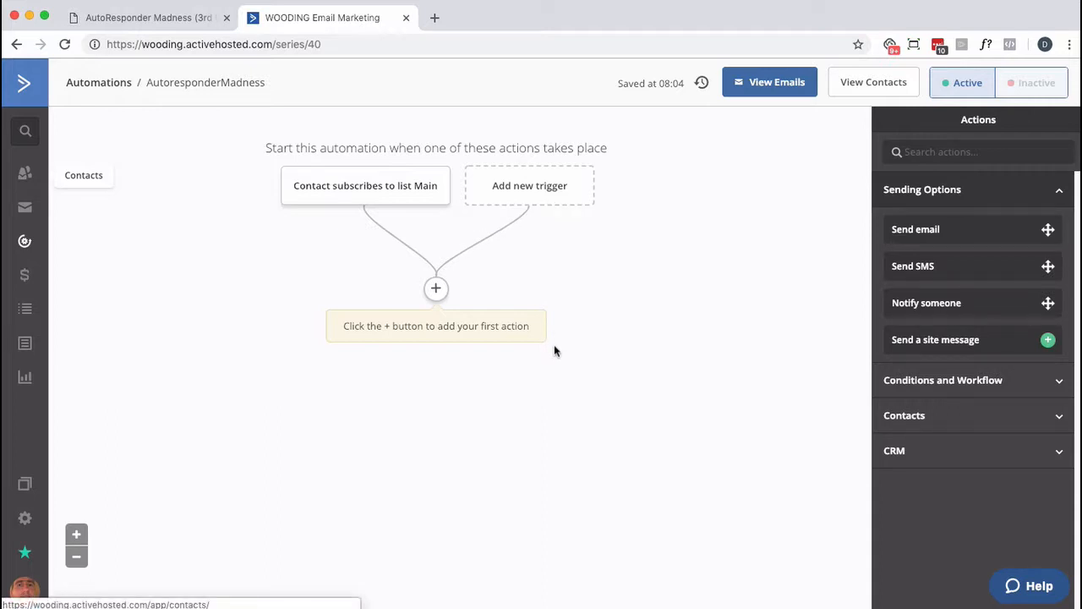
mouse_move(436, 288)
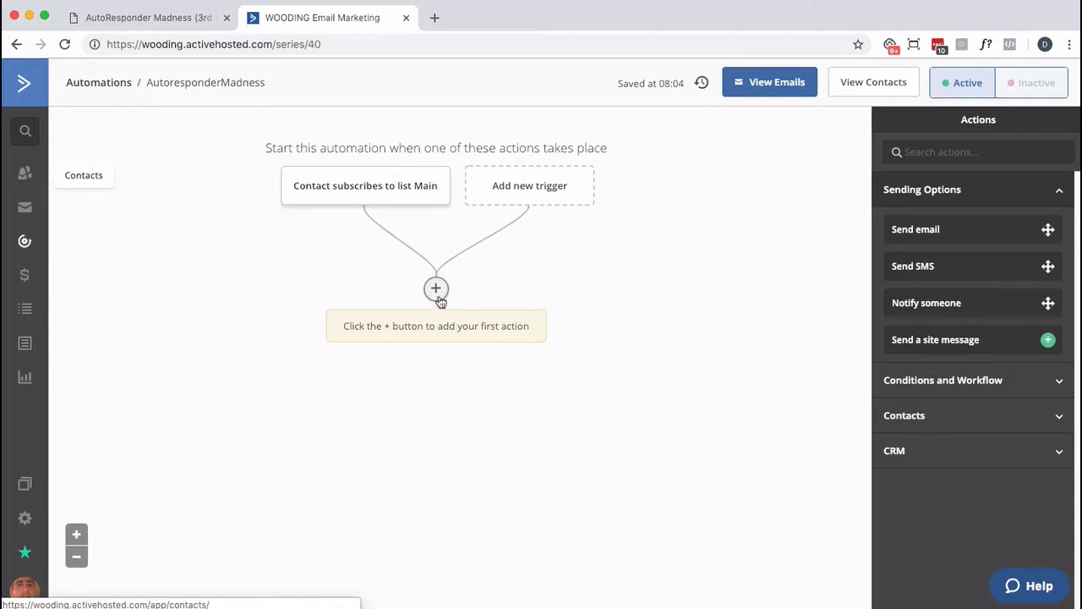
left_click(437, 290)
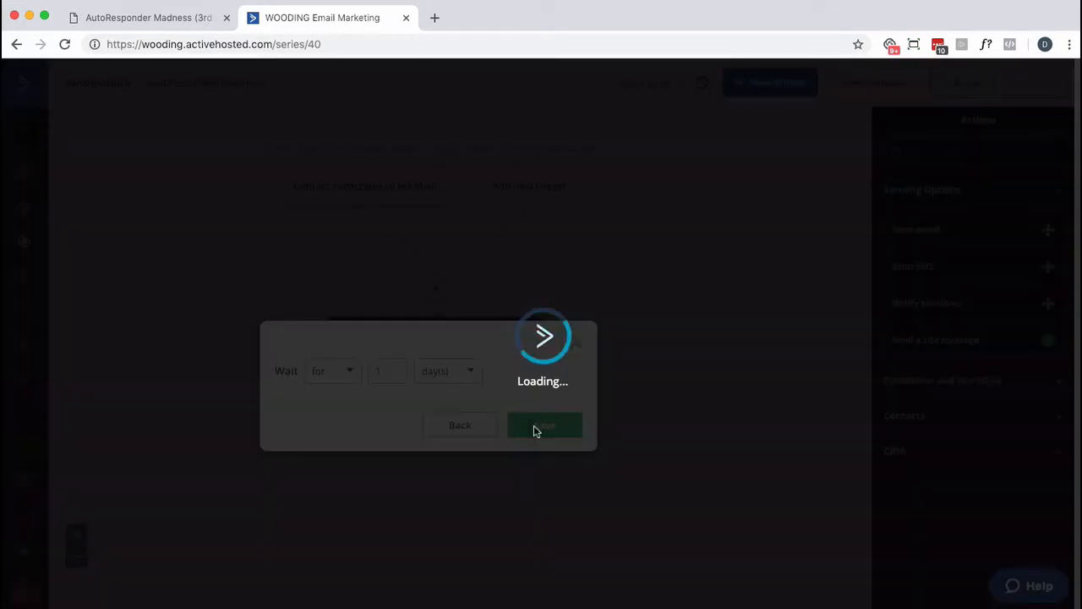
left_click(543, 425)
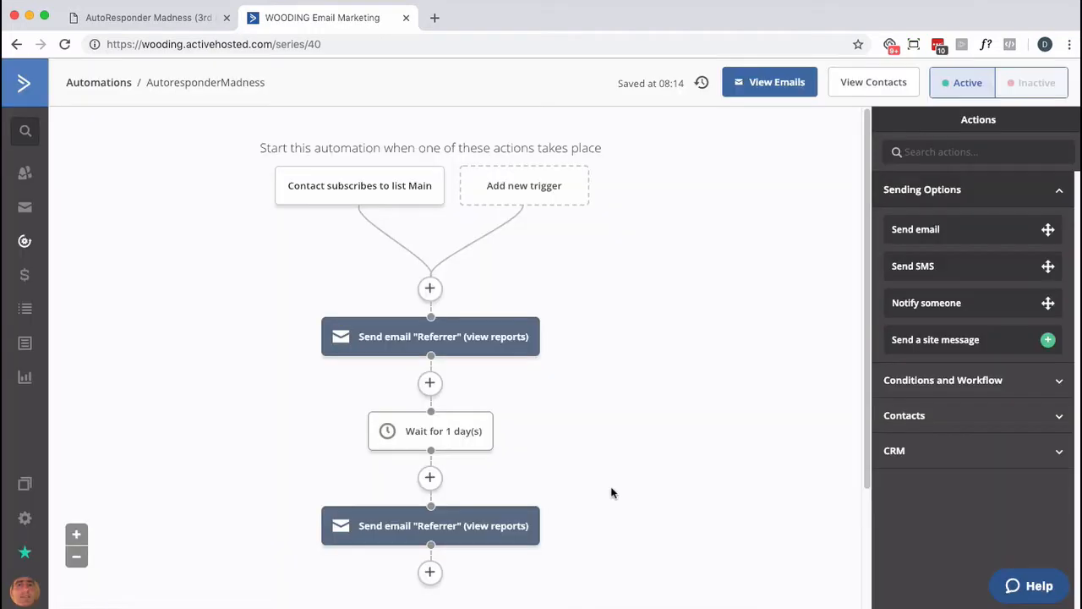
left_click(430, 431)
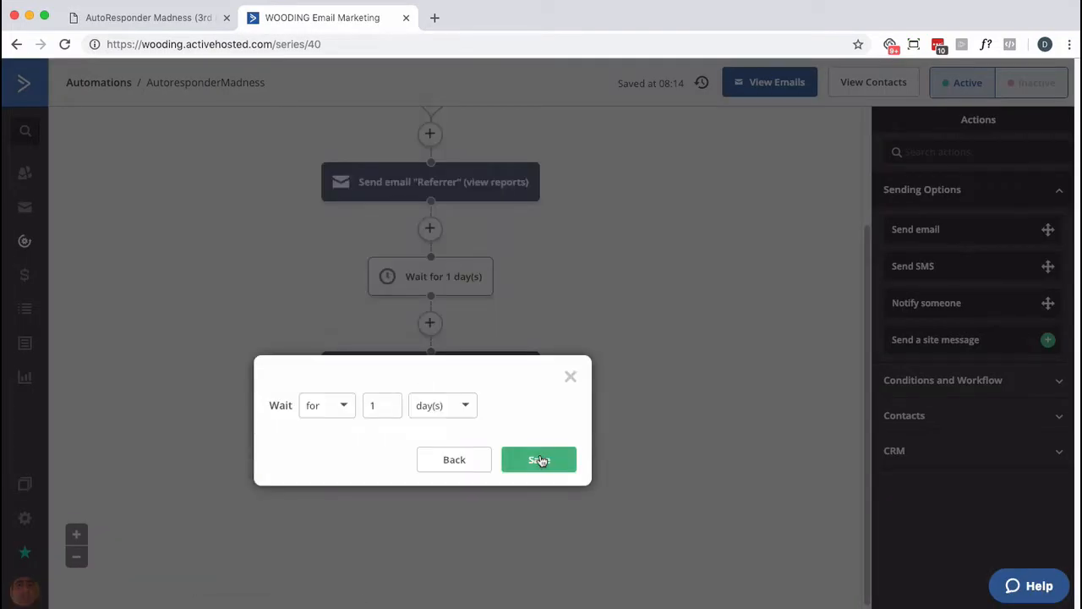
left_click(538, 459)
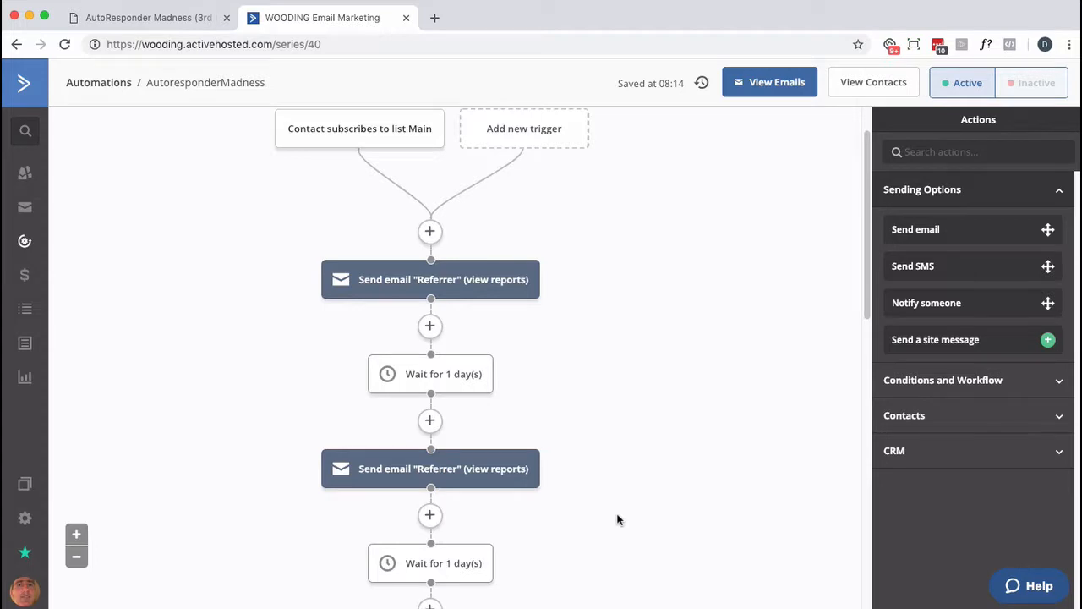
mouse_move(589, 452)
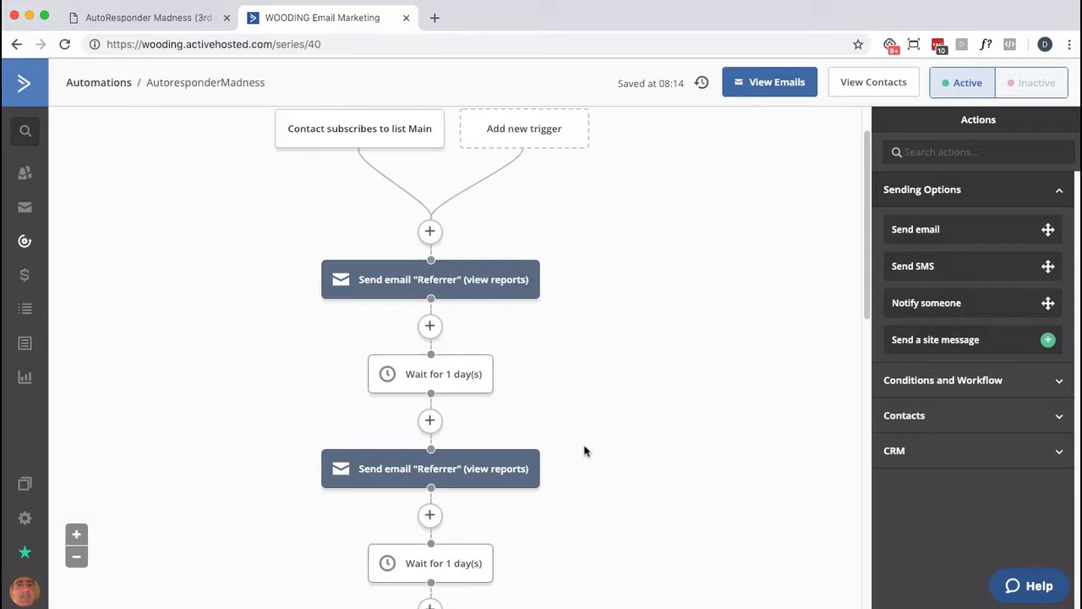
mouse_move(624, 440)
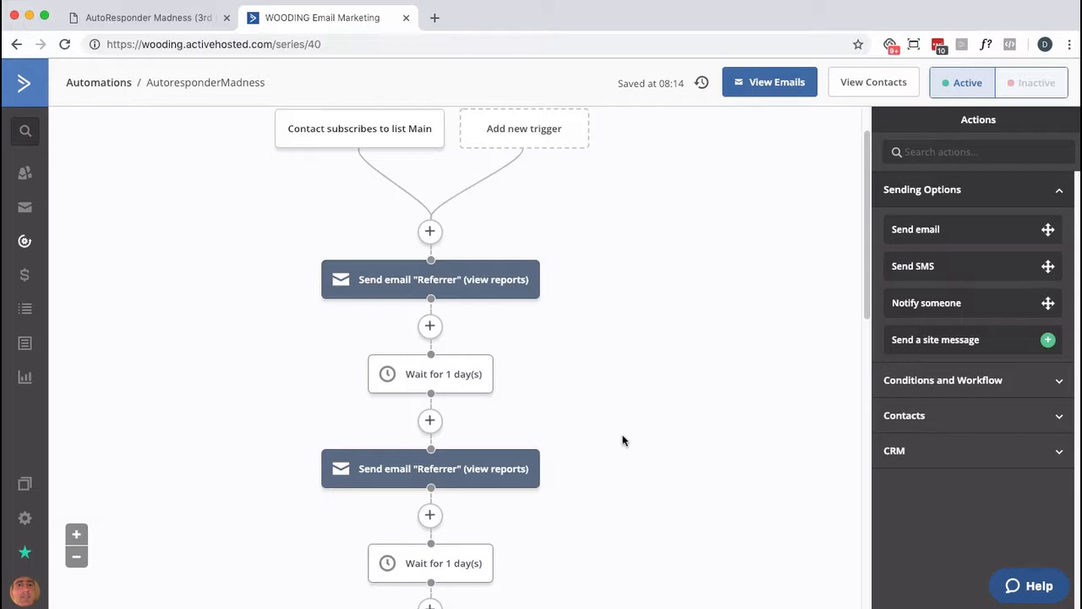
mouse_move(541, 345)
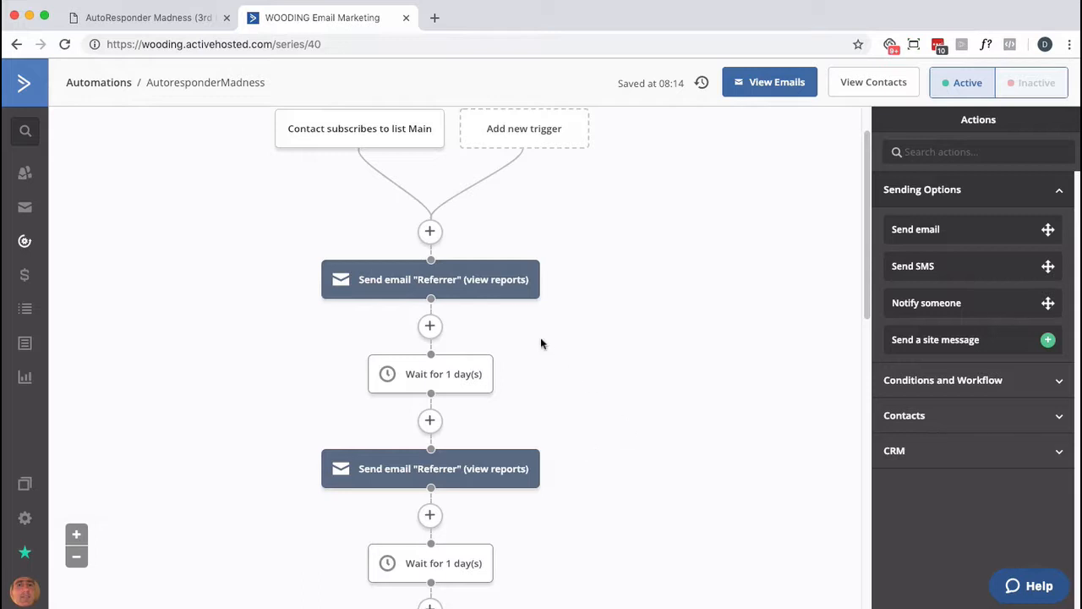
- Open the first Referrer email in the email designer
left_click(430, 279)
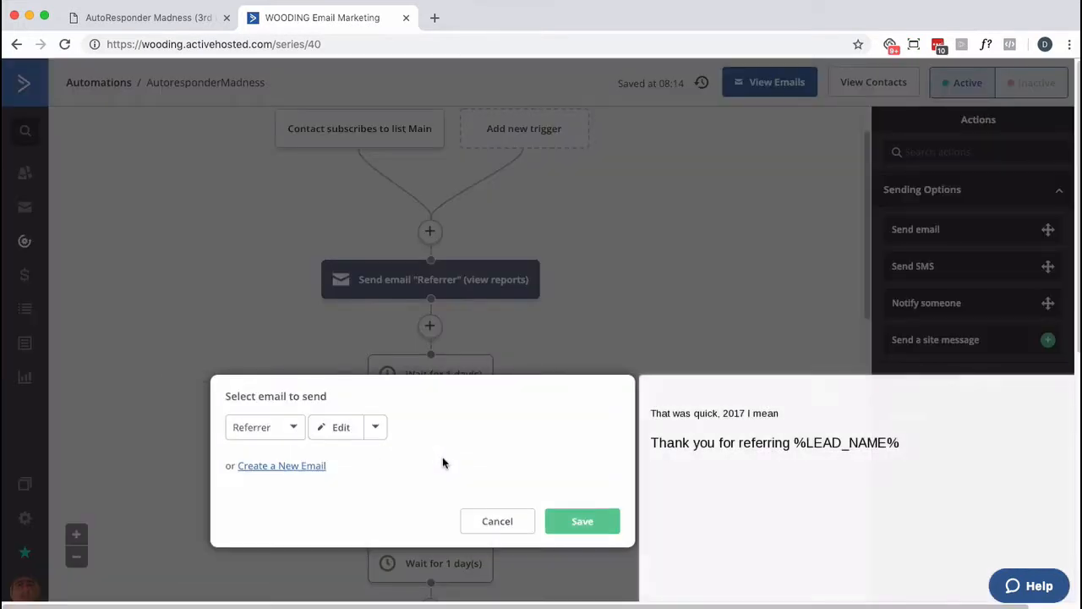
mouse_move(605, 488)
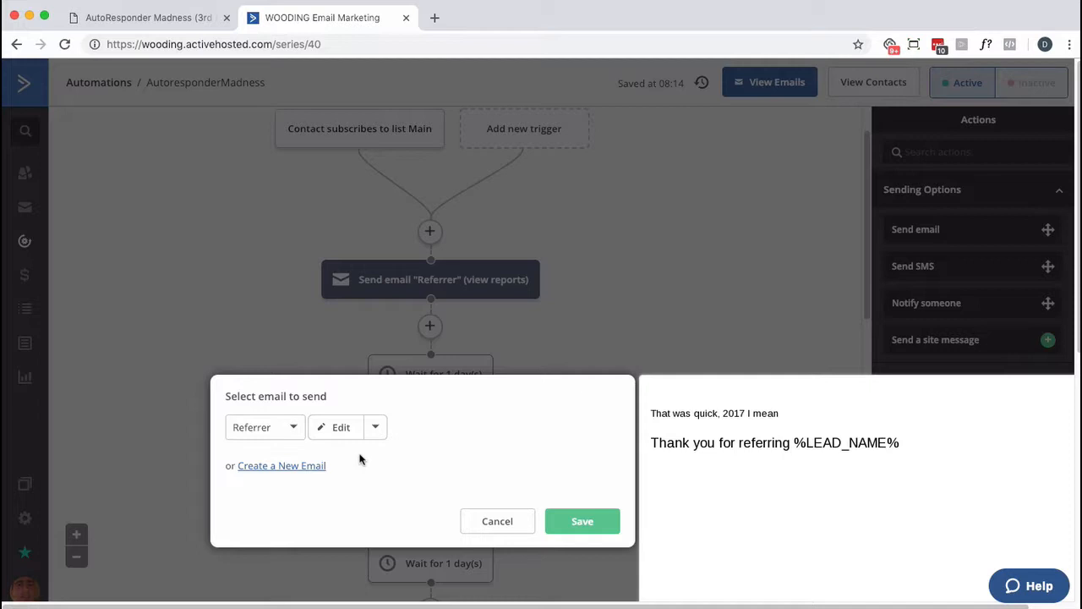
left_click(340, 427)
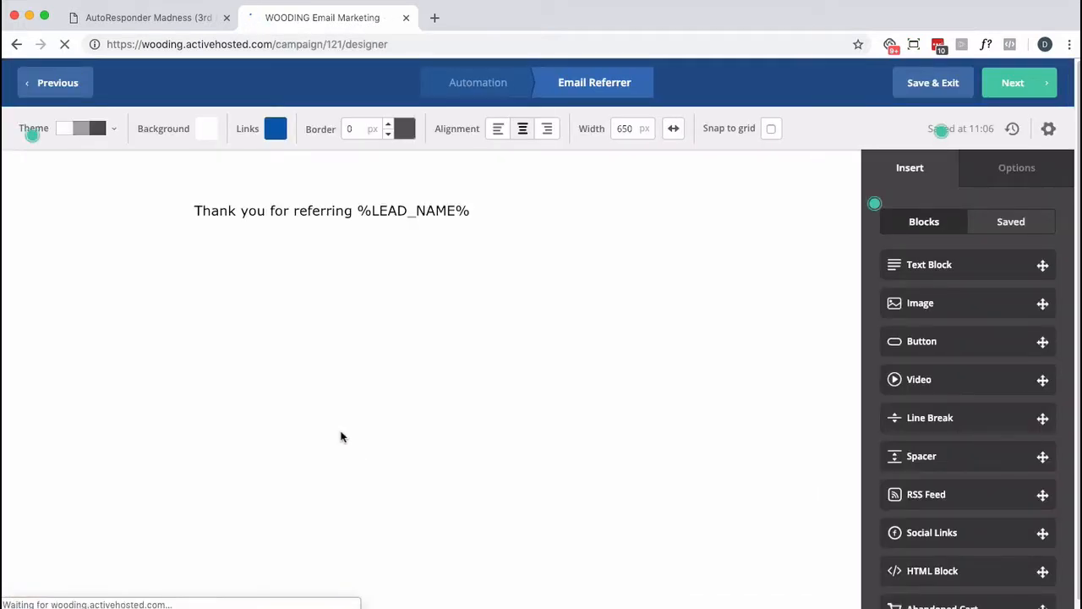
- Replace the lead name placeholder with 'click HERE.' and select the word HERE
left_click(331, 210)
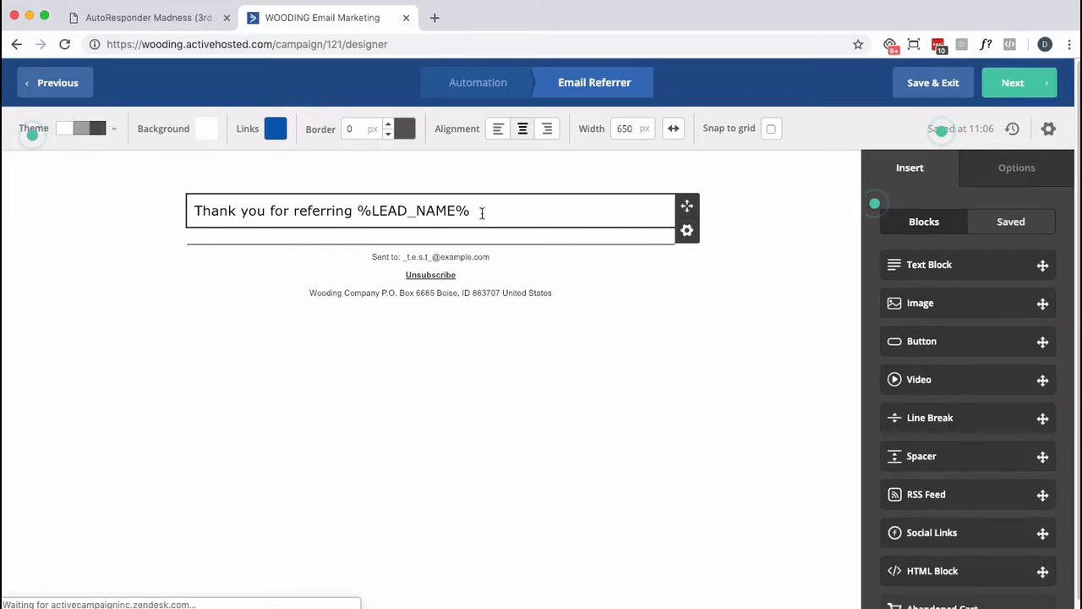
double_click(413, 211)
type("...")
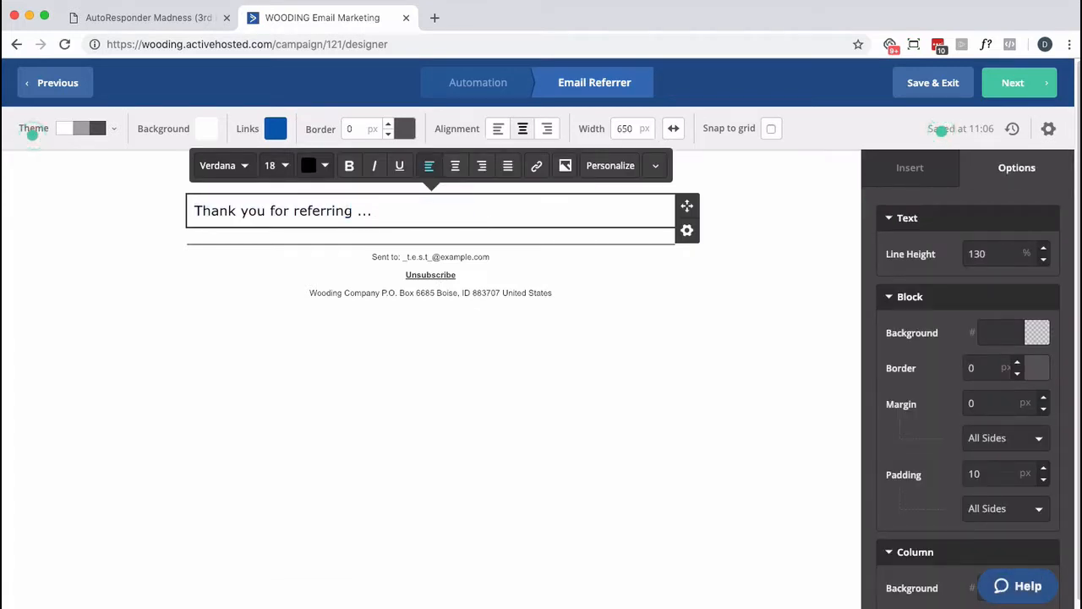
type("click HERE")
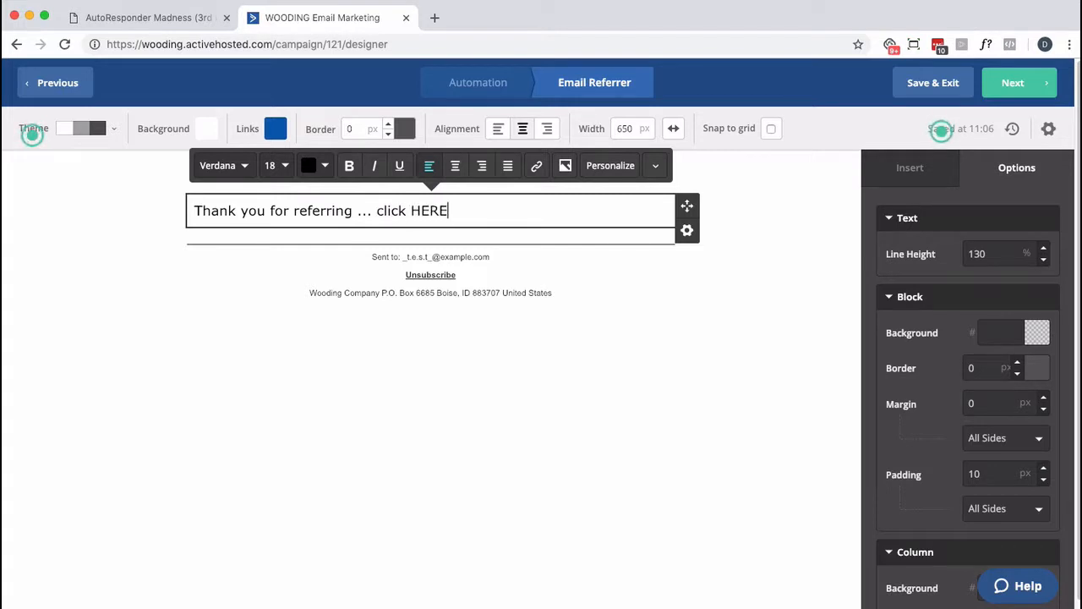
type(".")
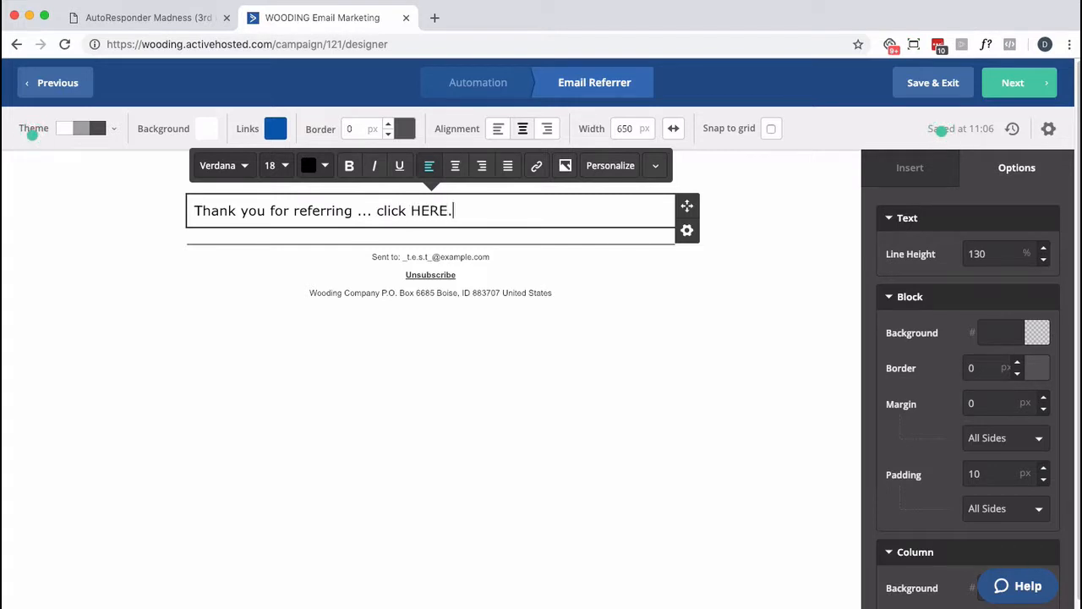
double_click(428, 211)
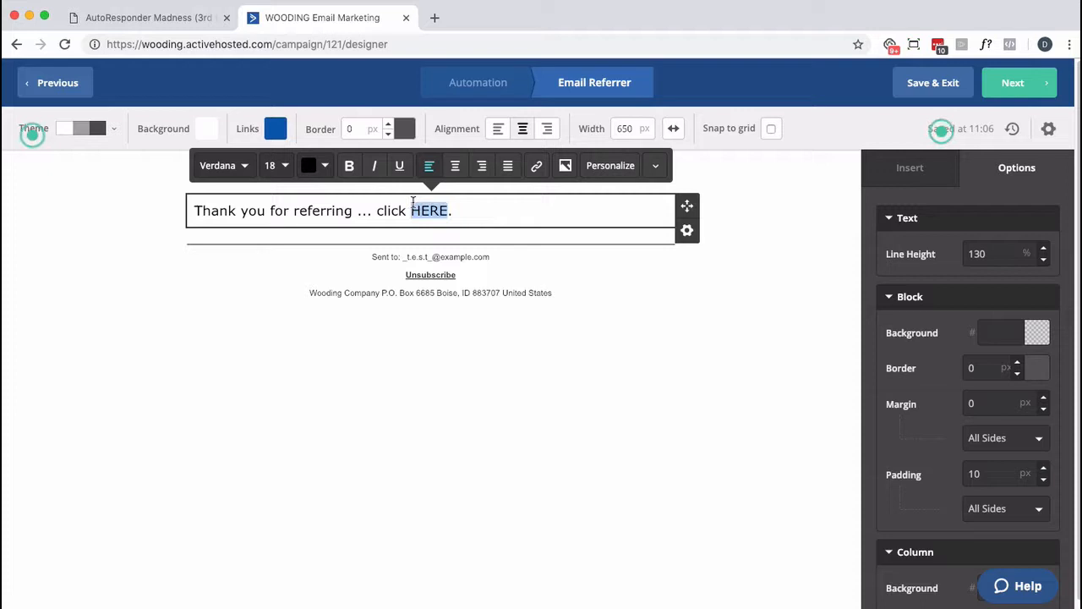
left_click(537, 165)
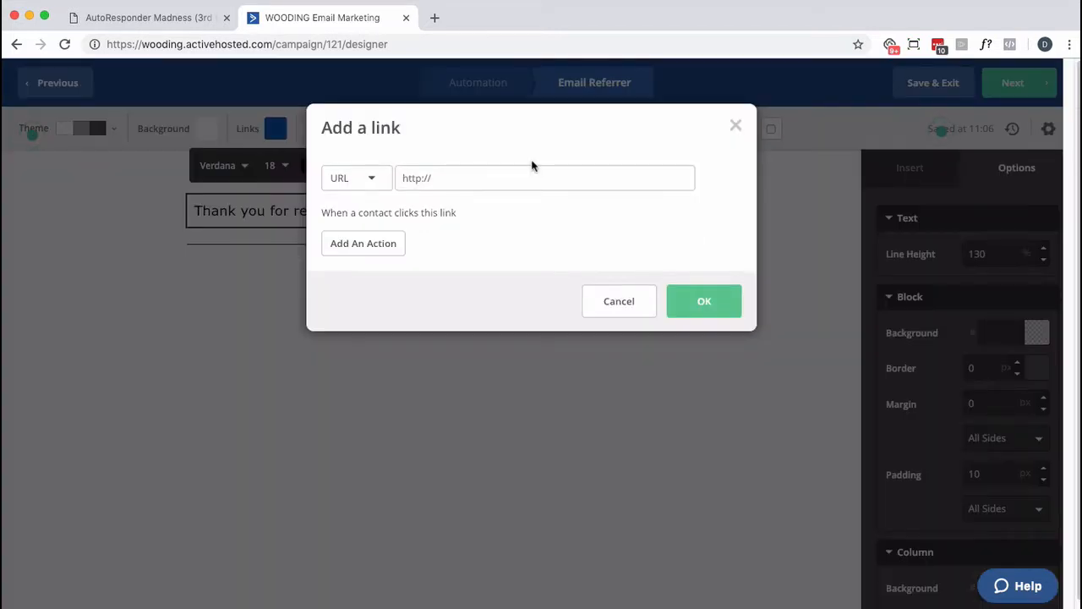
type("https://")
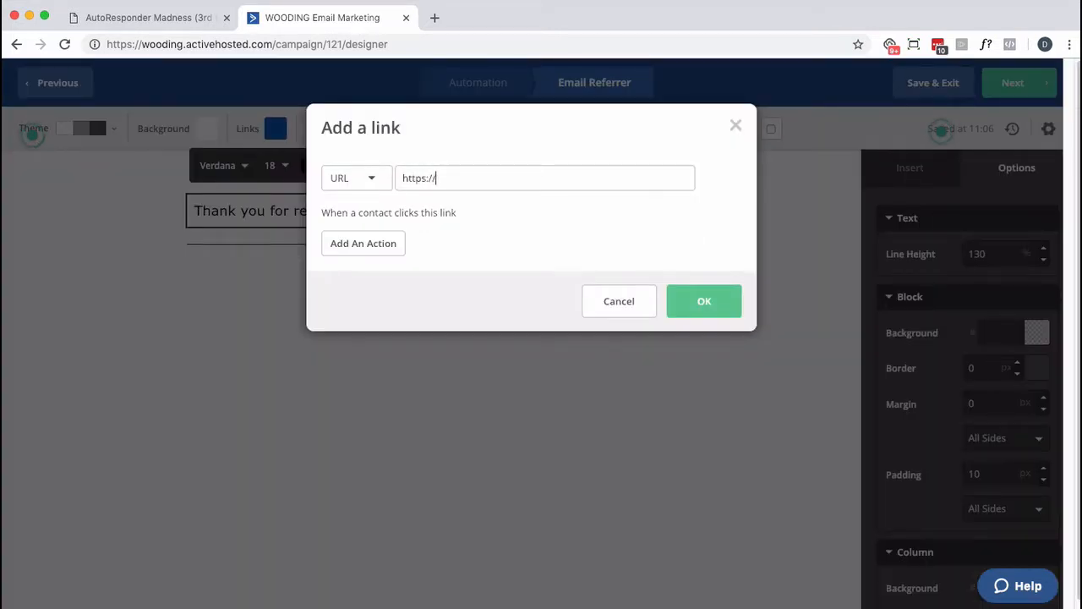
type("example.com")
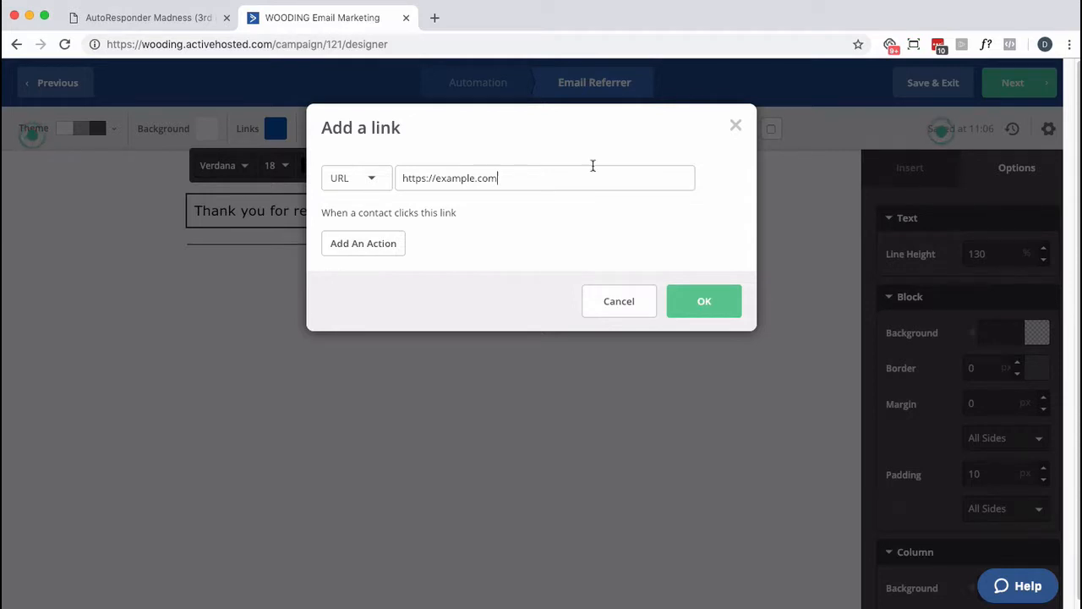
mouse_move(593, 170)
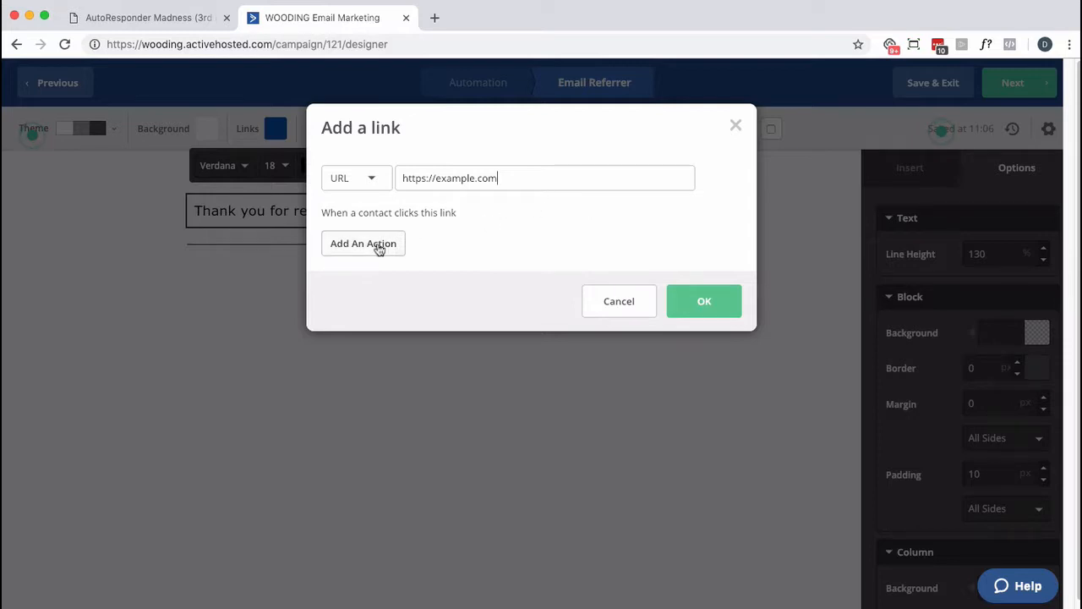
- Give the link an Add Tags click action with tag PROFILE - SOS1 and confirm
left_click(363, 244)
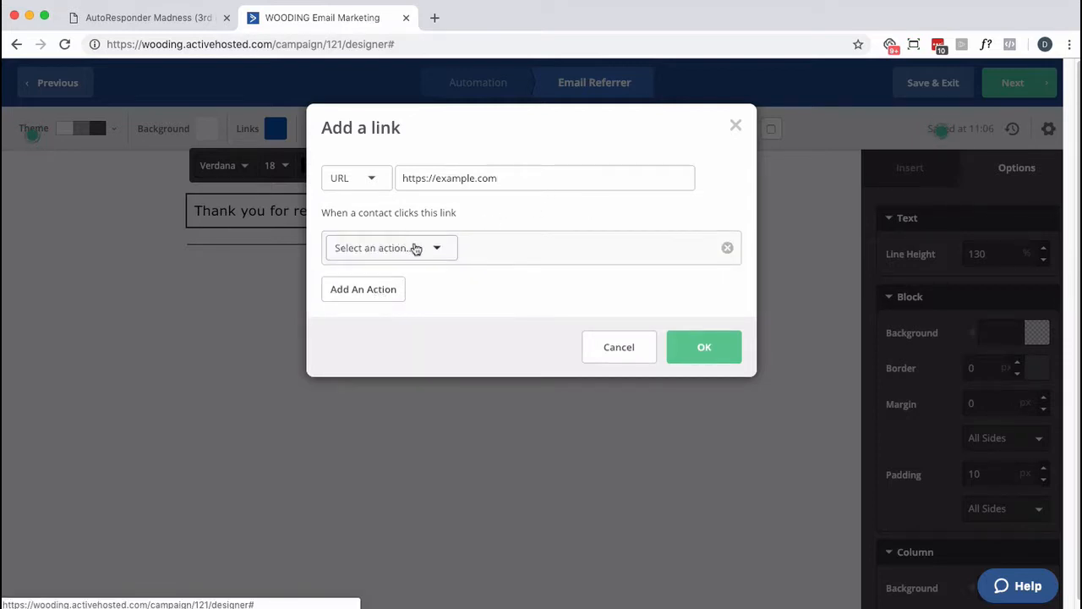
left_click(391, 248)
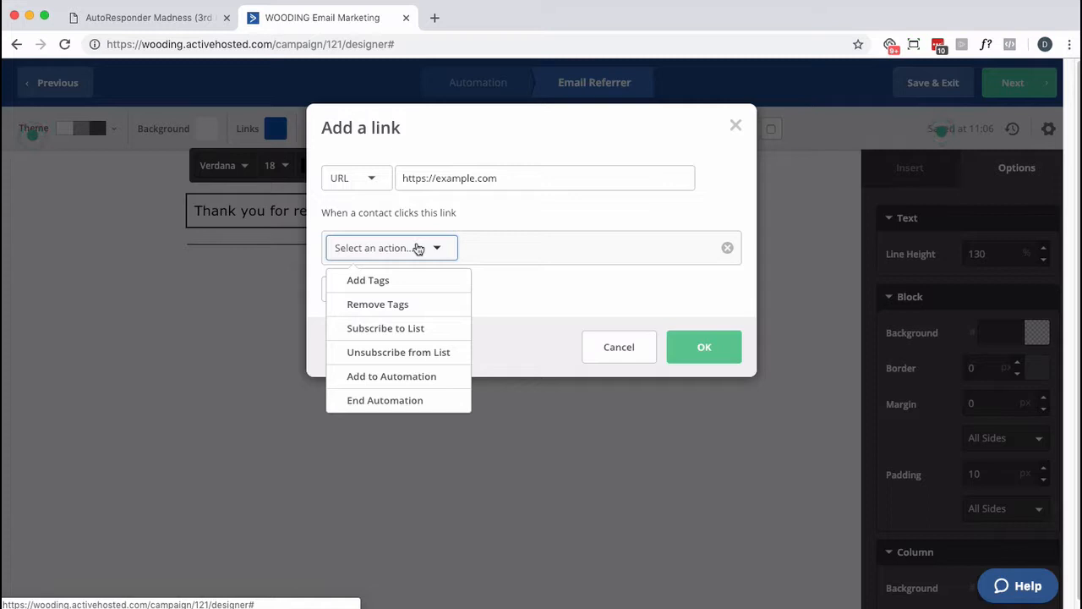
mouse_move(420, 360)
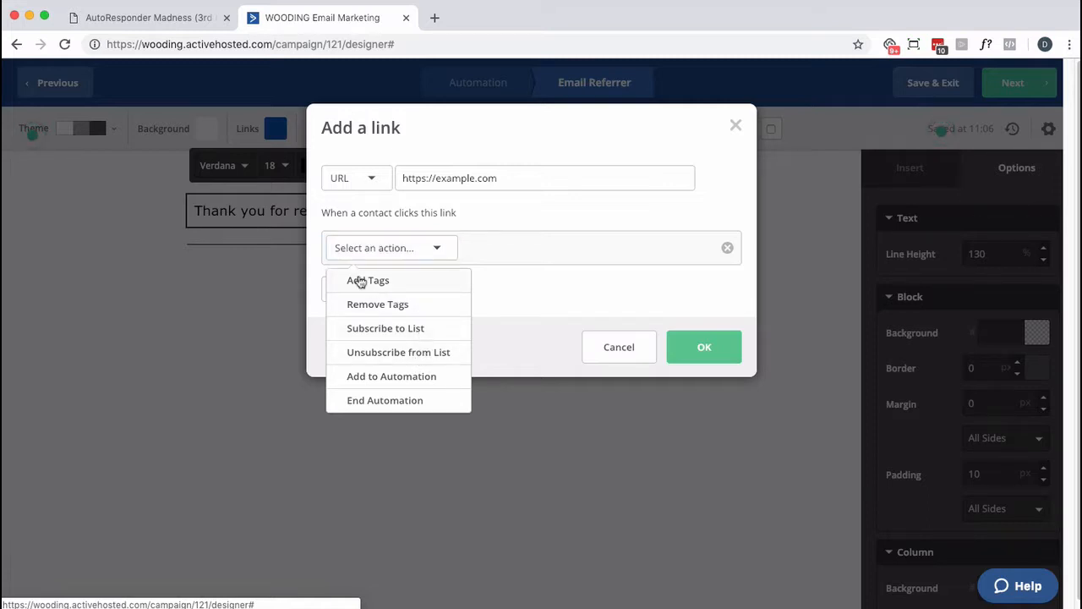
left_click(368, 280)
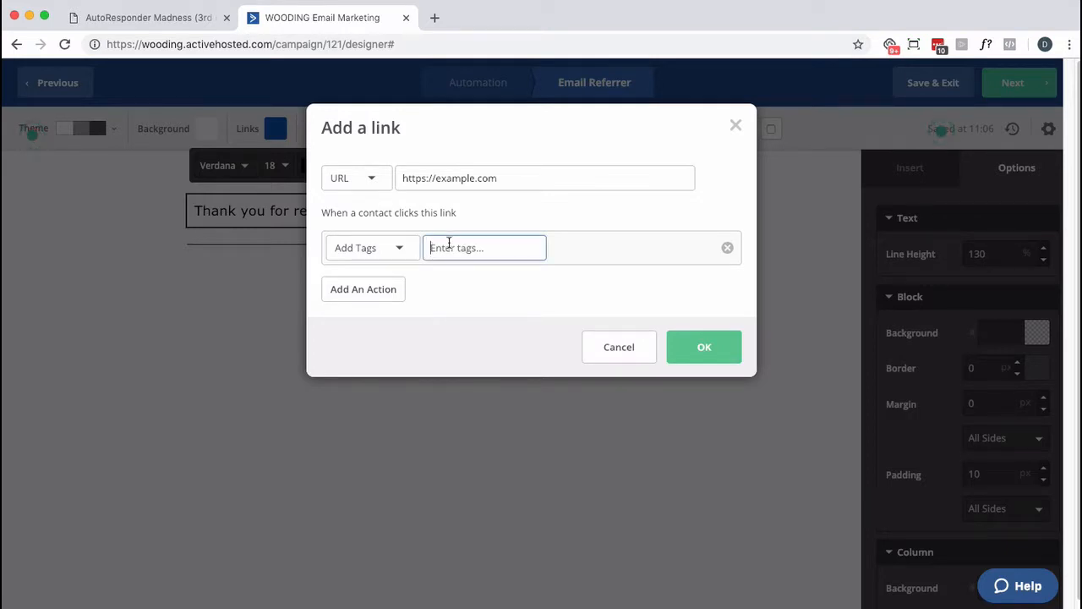
type("SOS")
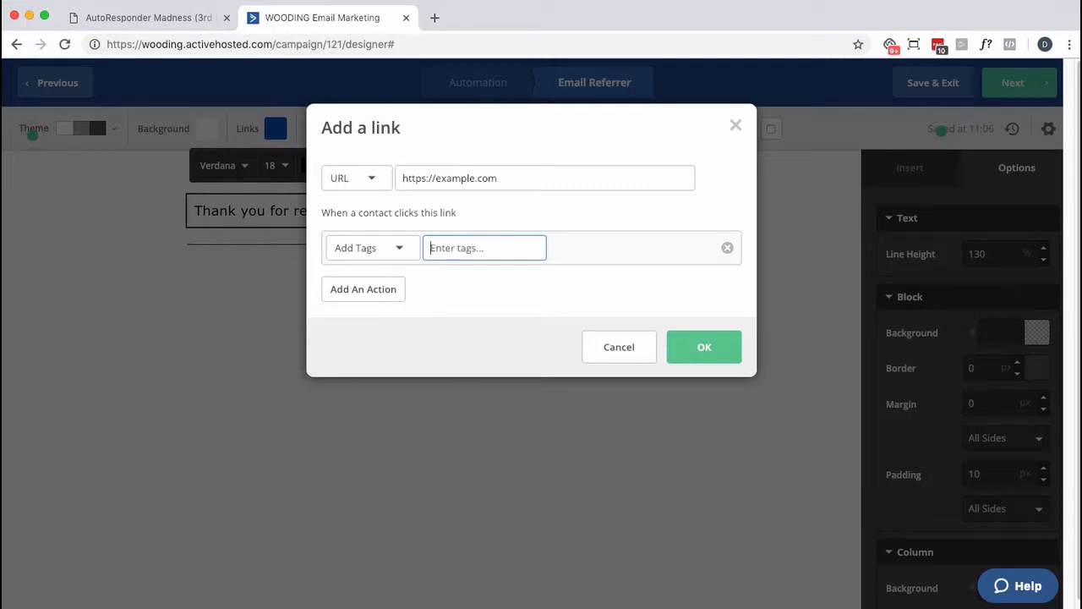
type("PROFILE - SOS")
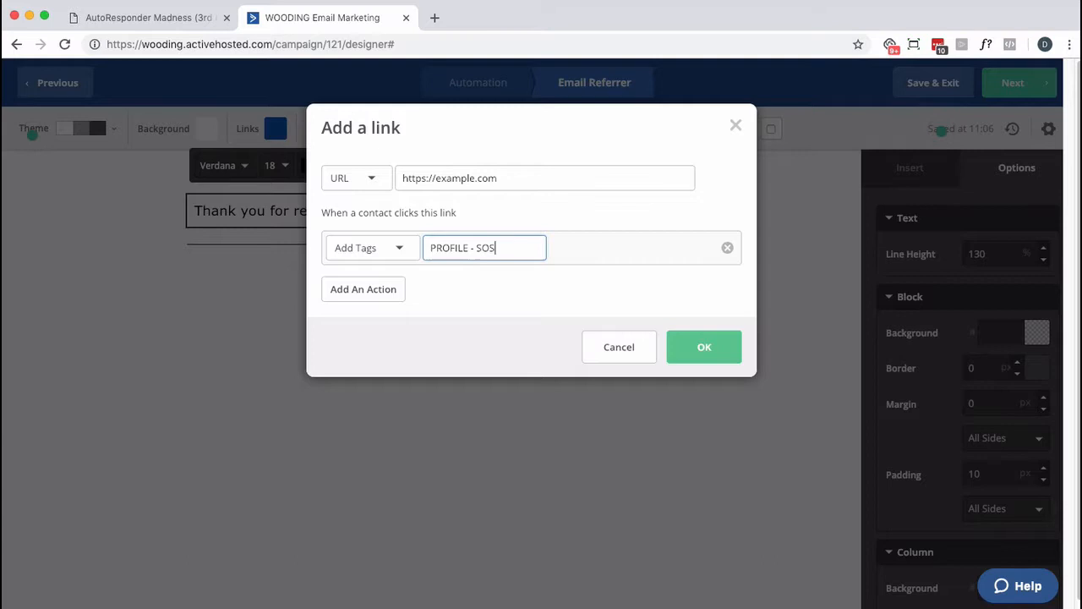
type("1")
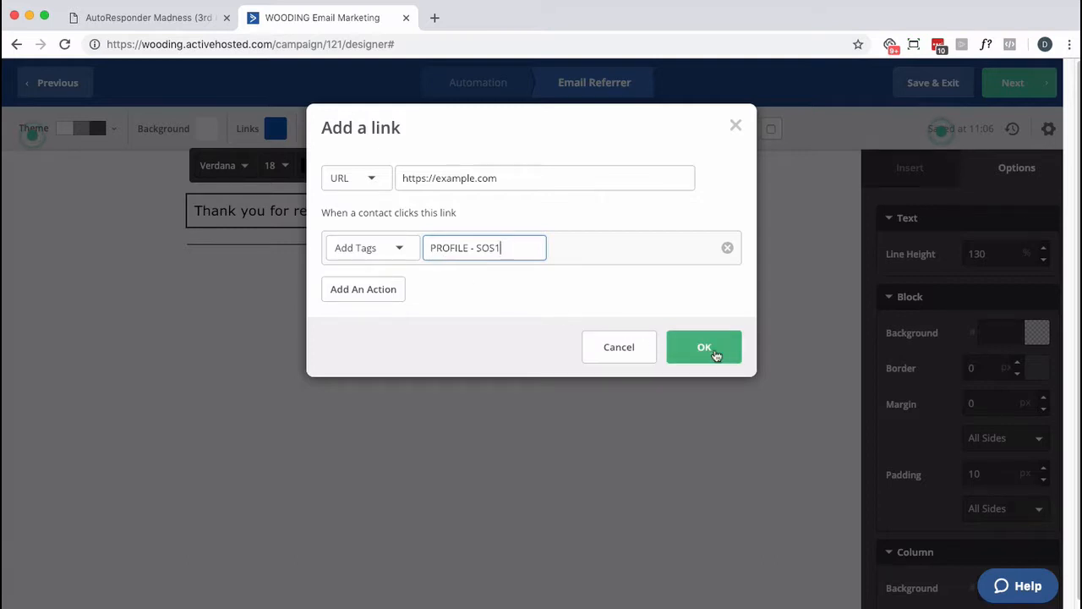
left_click(704, 346)
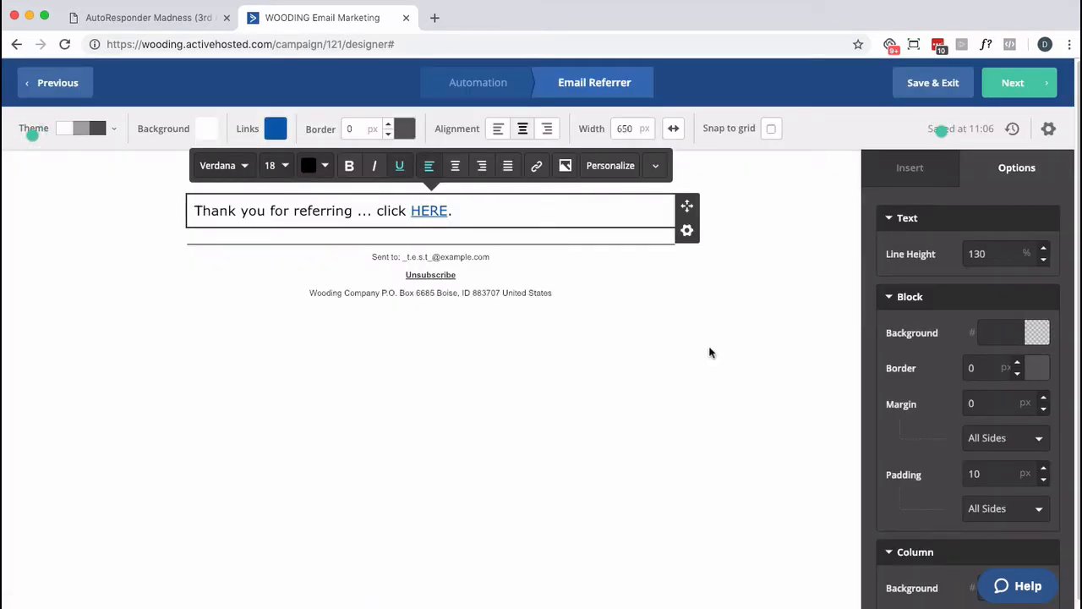
- Deselect the text block and Save & Exit the Referrer email
left_click(910, 167)
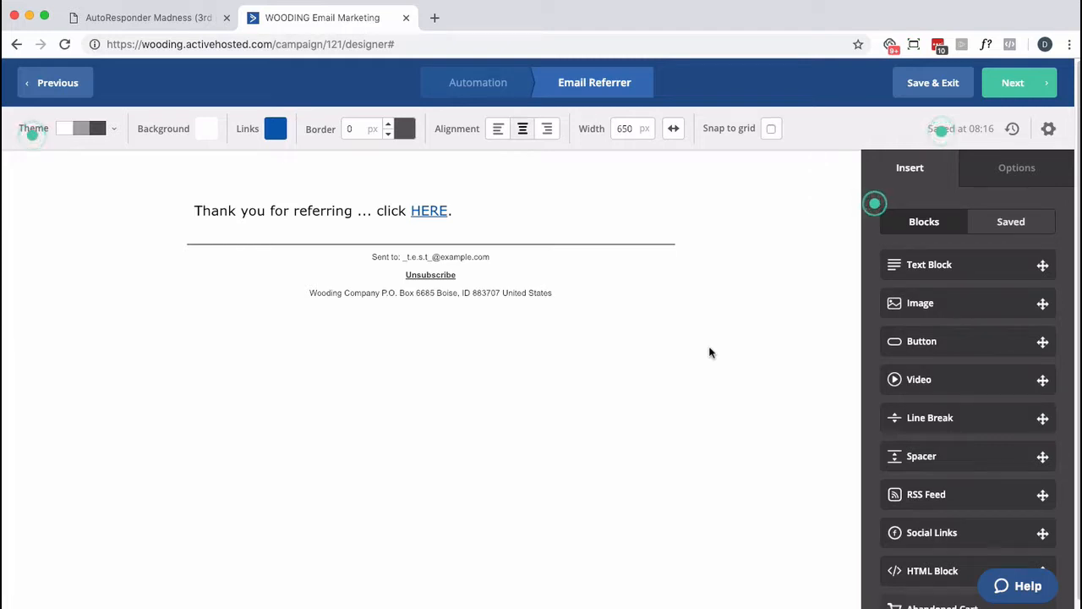
left_click(57, 82)
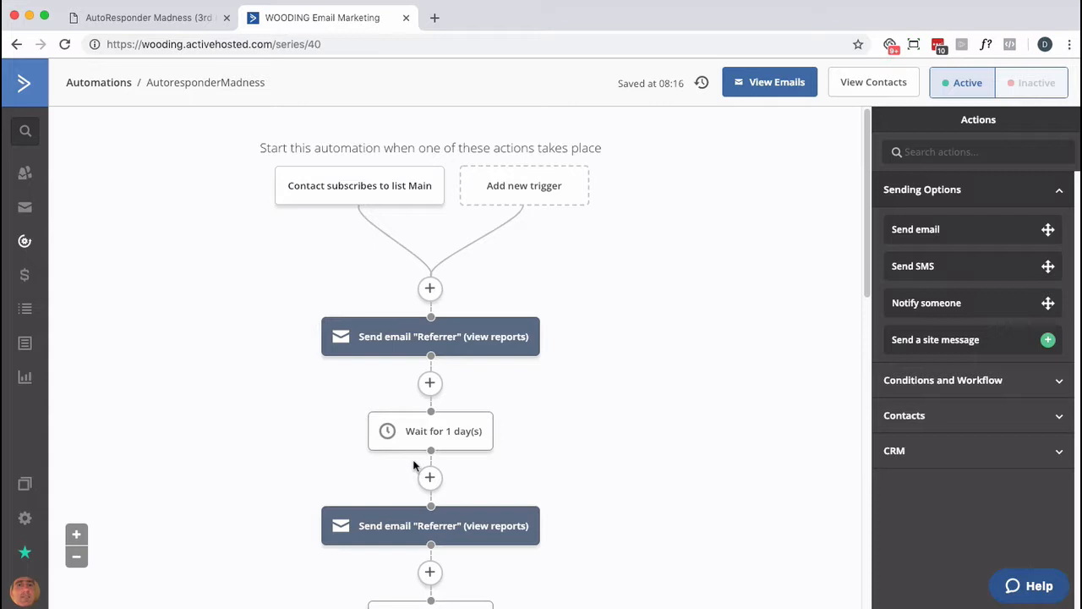
mouse_move(385, 368)
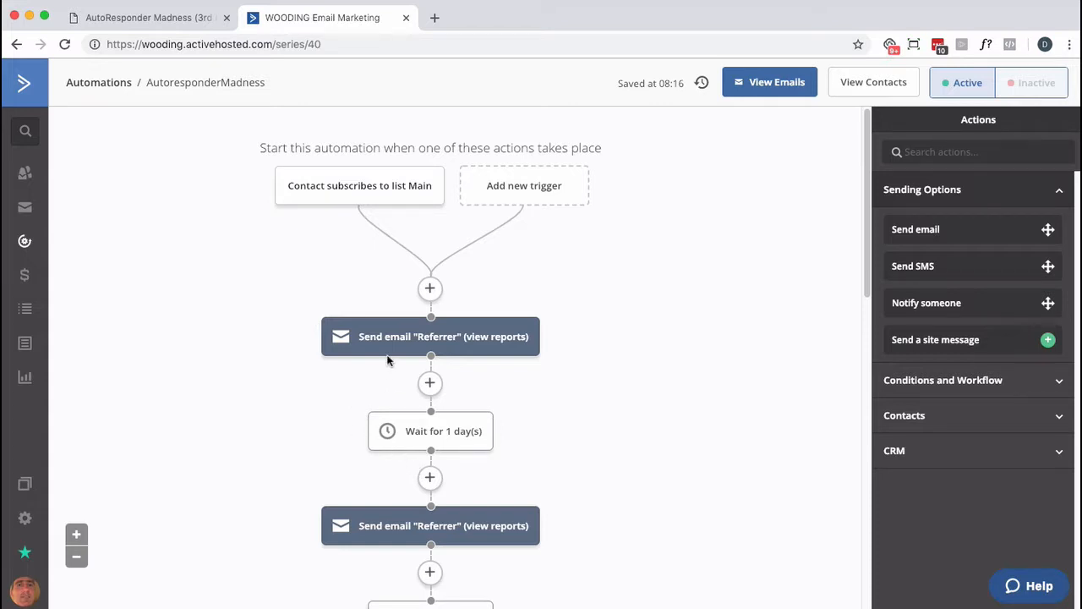
mouse_move(26, 243)
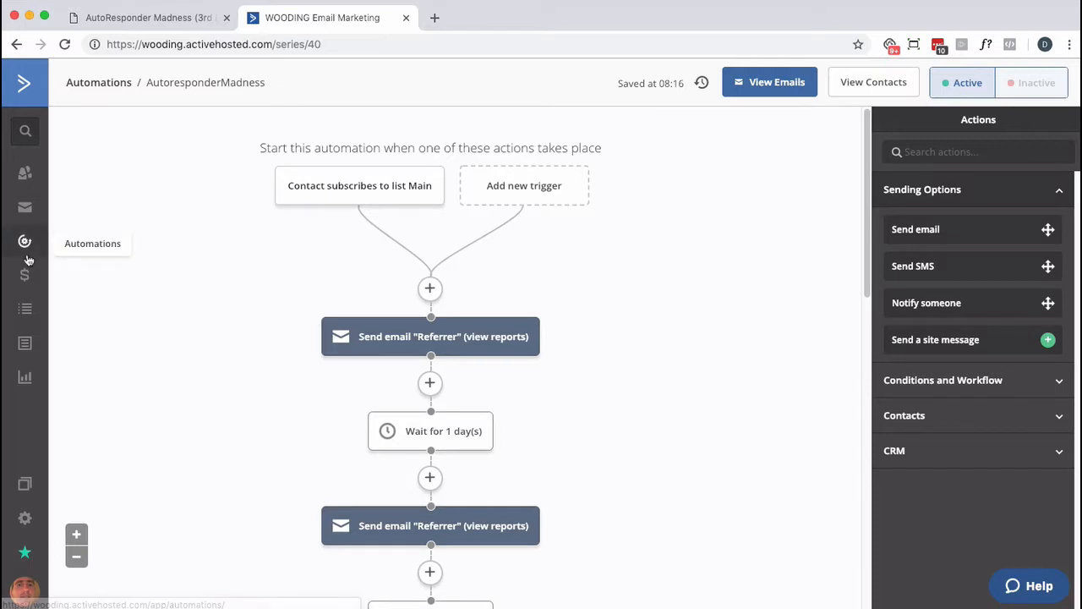
mouse_move(53, 249)
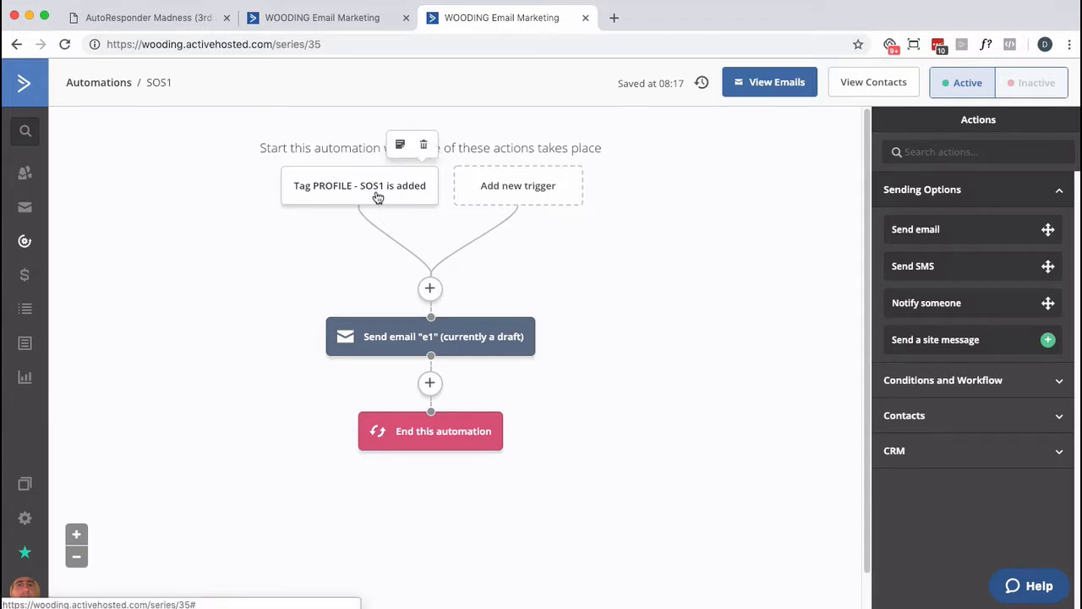
- Open the SOS1 automation and review its PROFILE - SOS1 trigger and e1 email
left_click(359, 185)
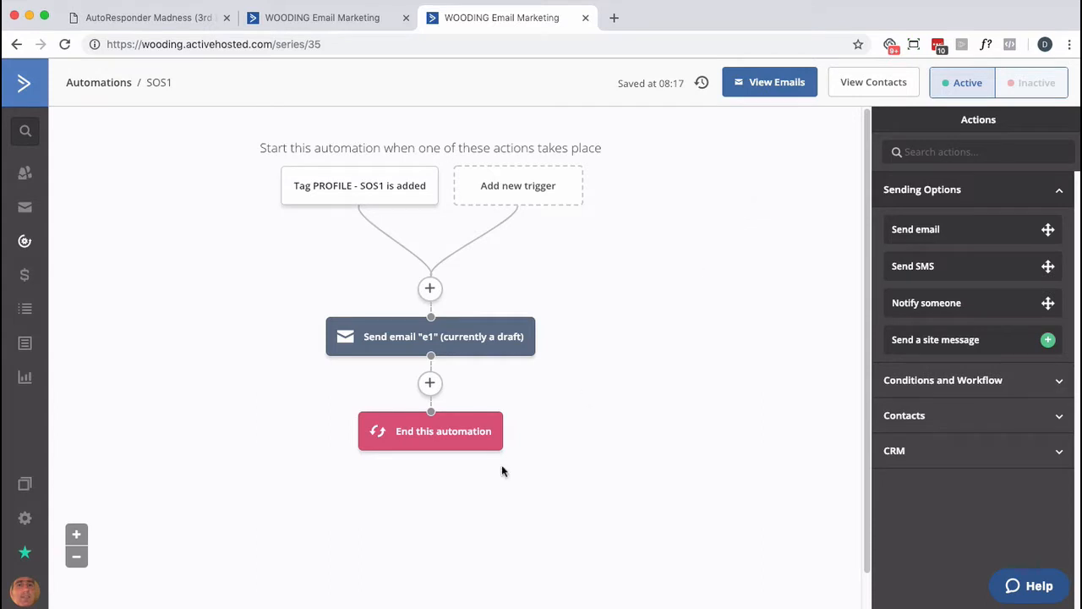
mouse_move(420, 336)
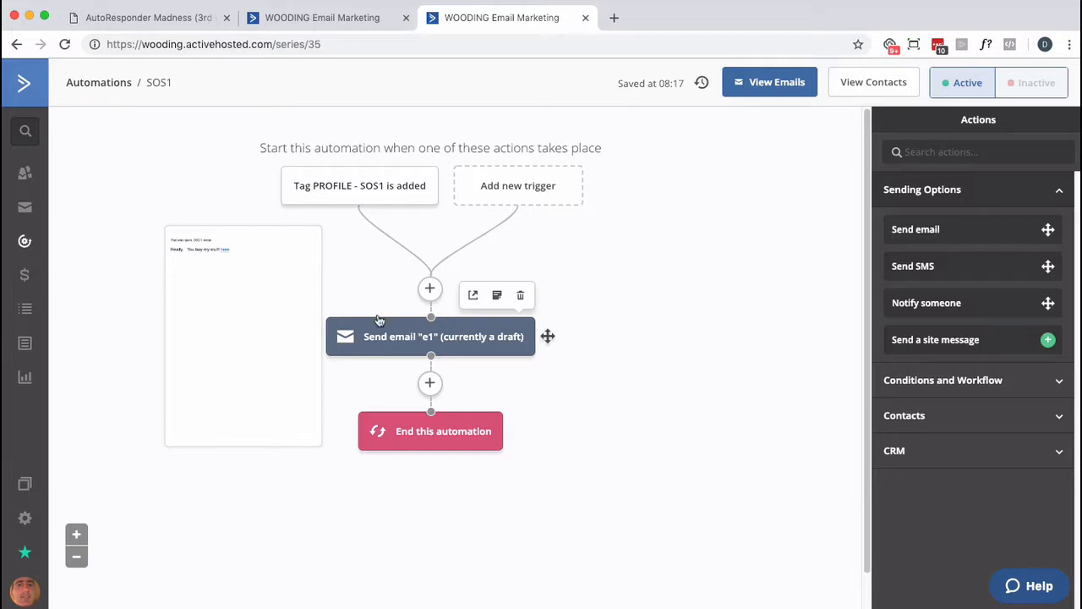
mouse_move(452, 332)
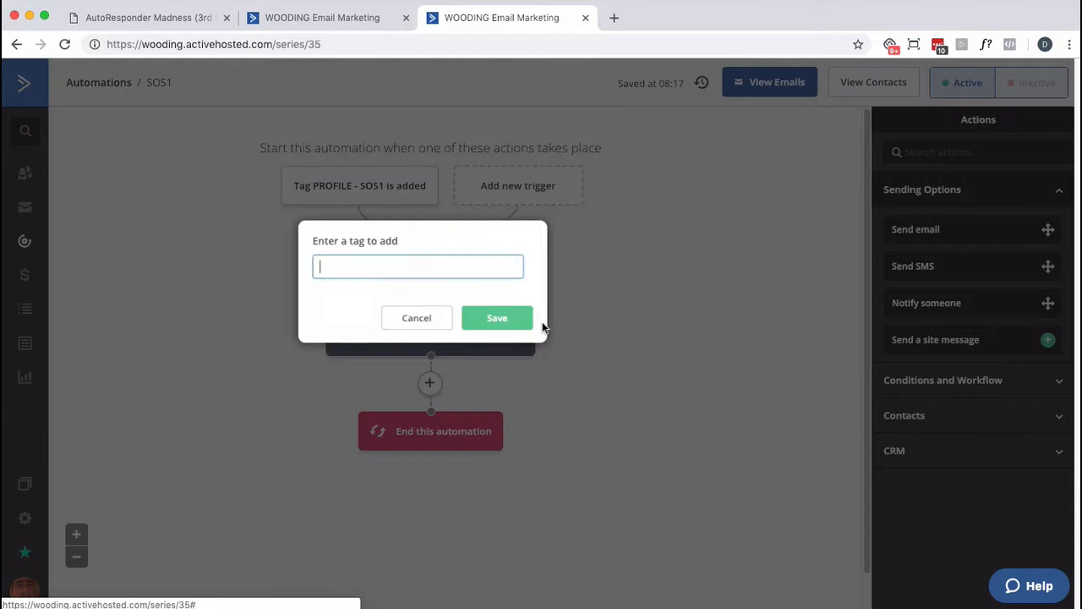
- Add a Do NOT Disturb add-tag step before e1 and a remove-tag step after it
type("do")
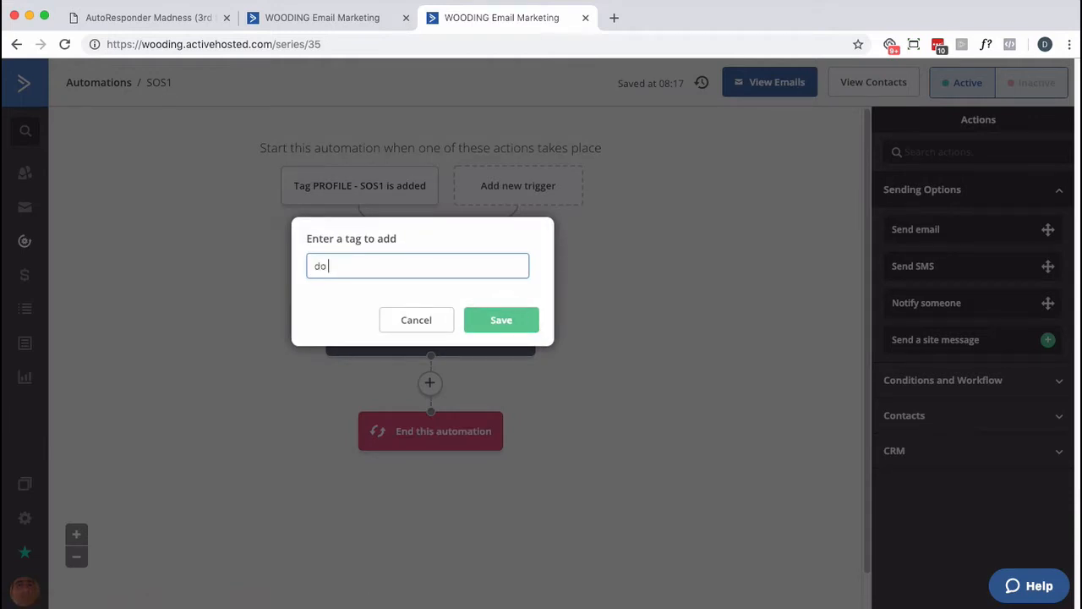
type("not")
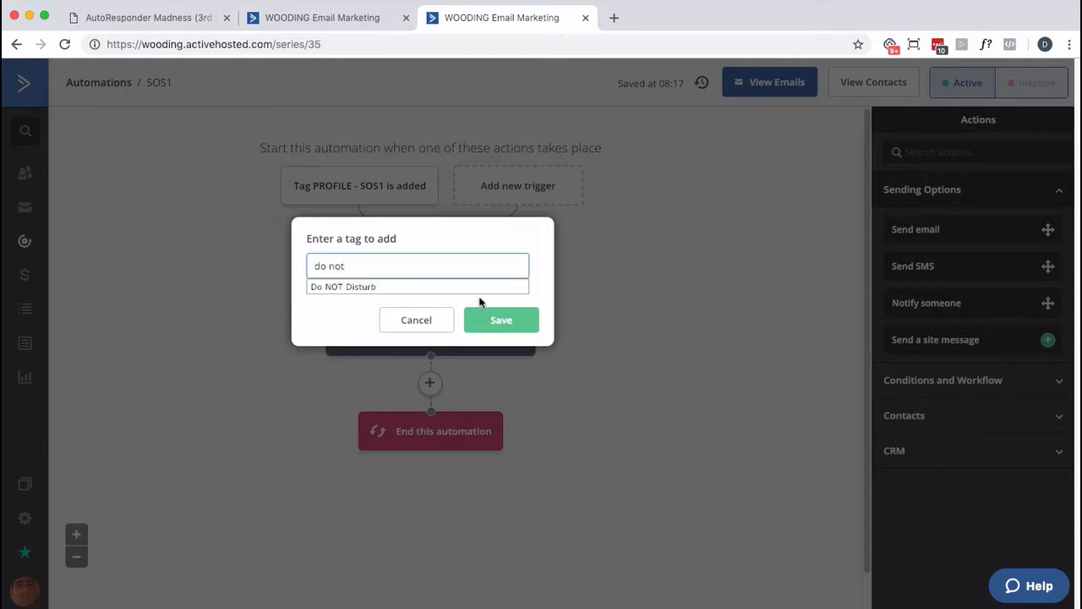
left_click(501, 319)
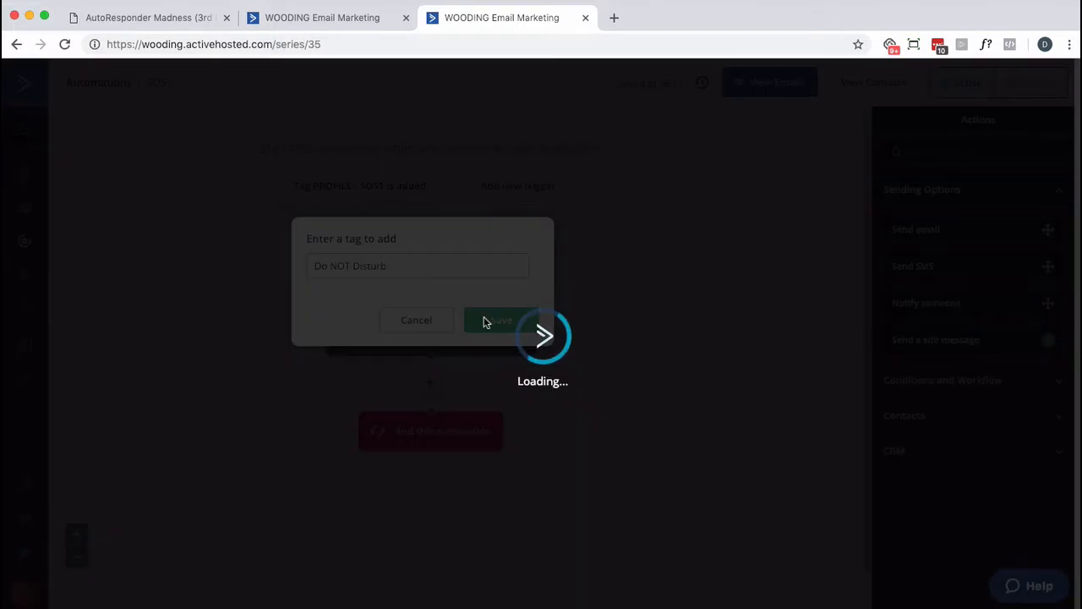
left_click(493, 319)
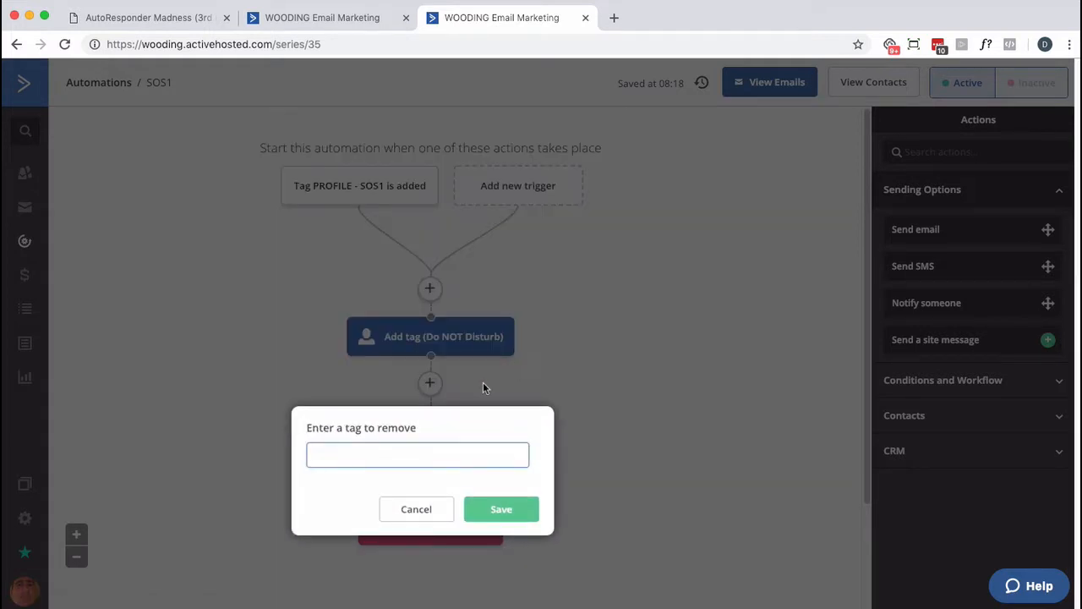
type("do n")
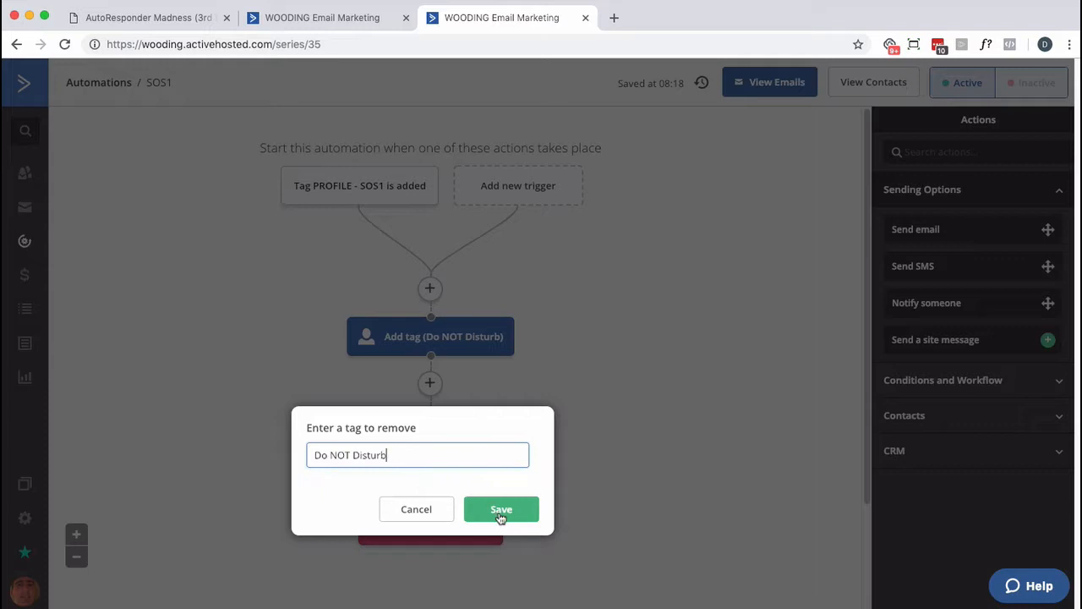
left_click(501, 509)
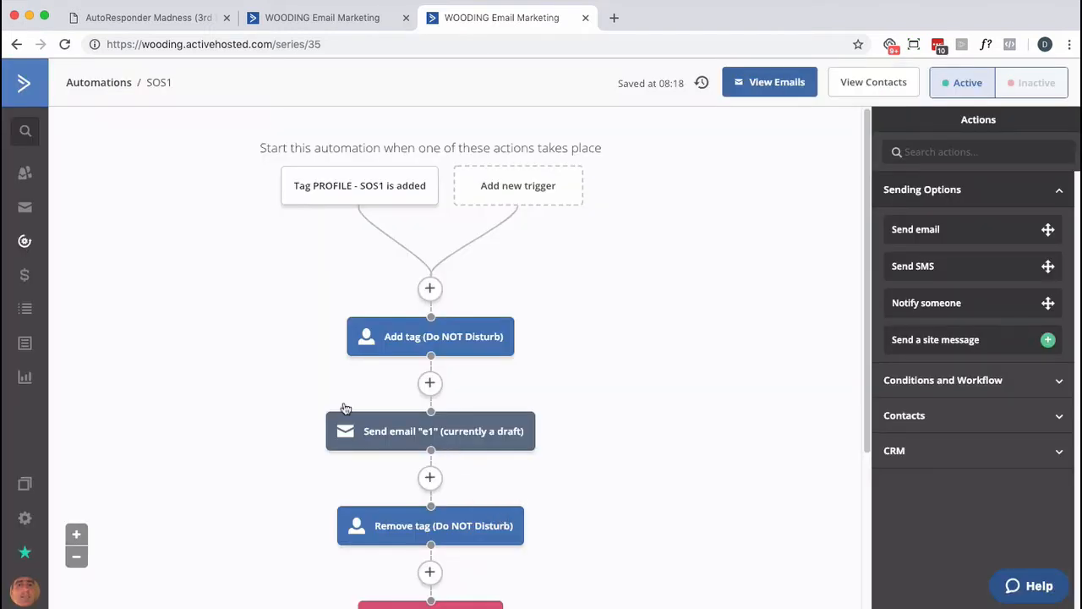
mouse_move(526, 229)
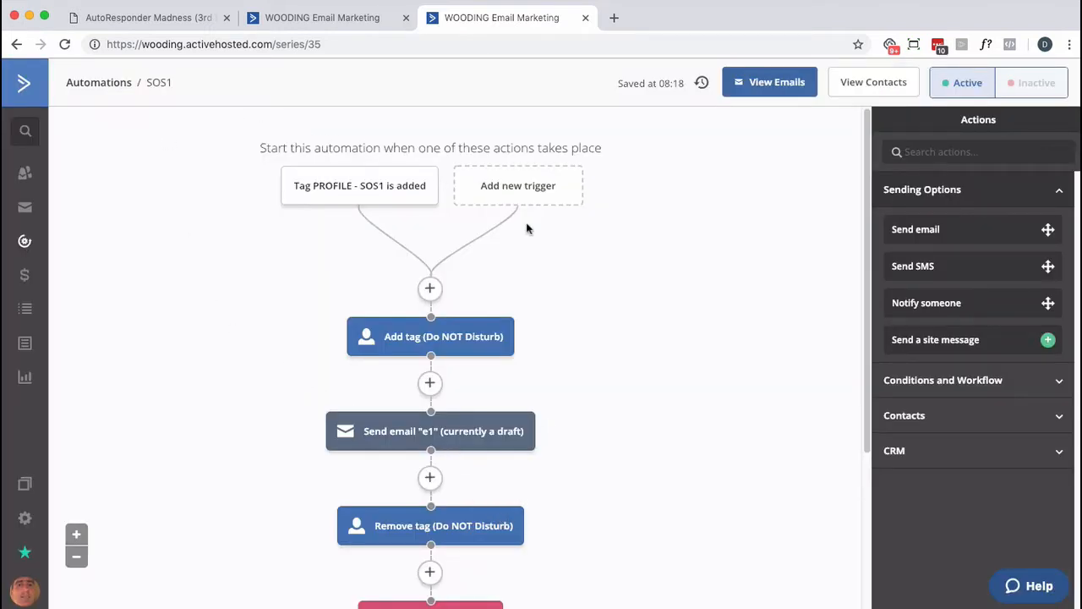
mouse_move(550, 331)
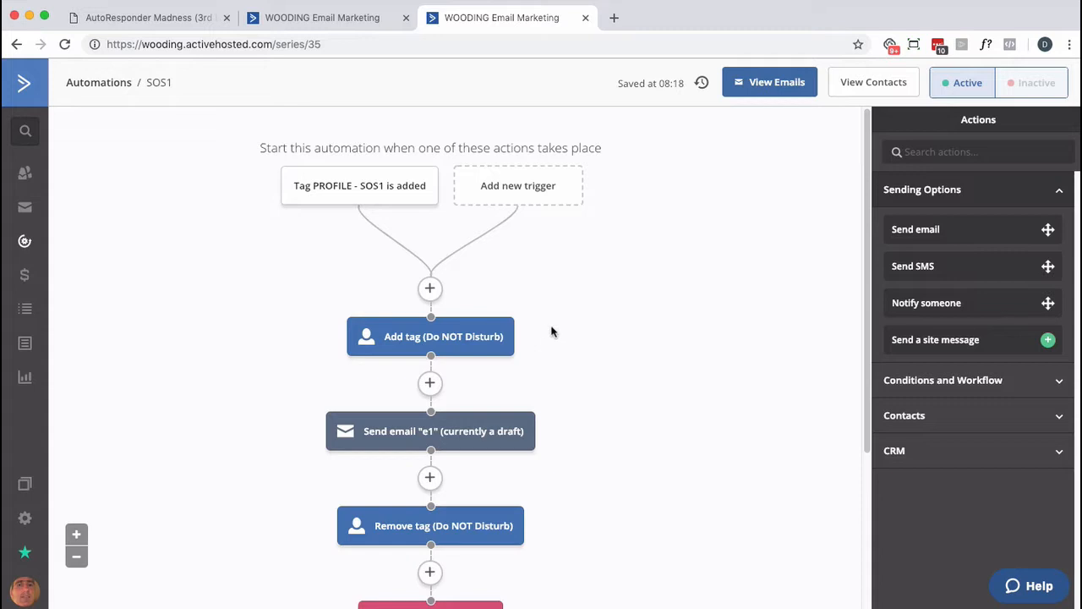
mouse_move(443, 336)
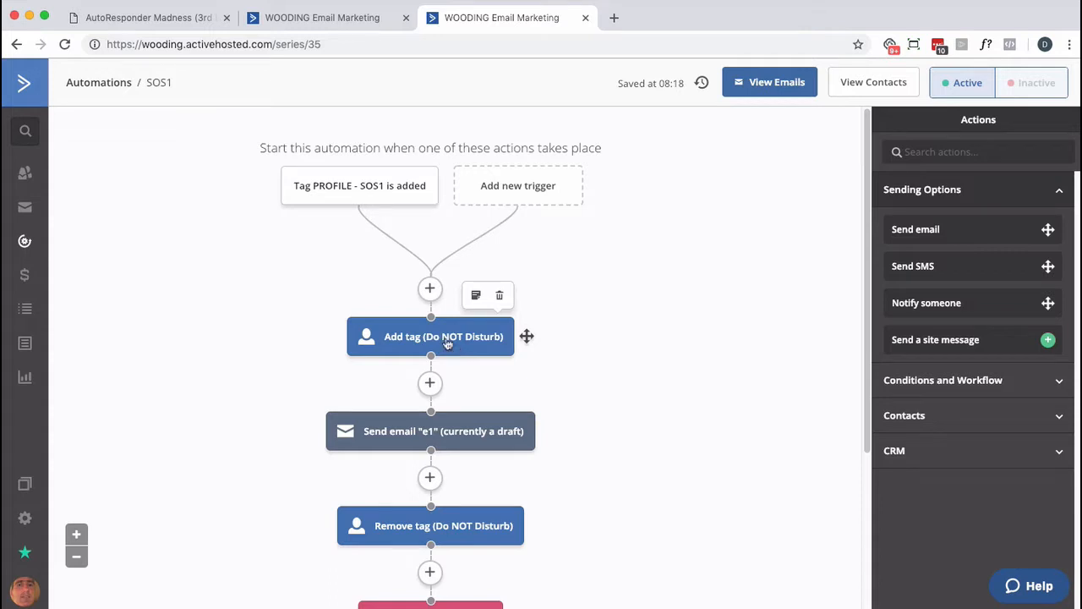
left_click(322, 18)
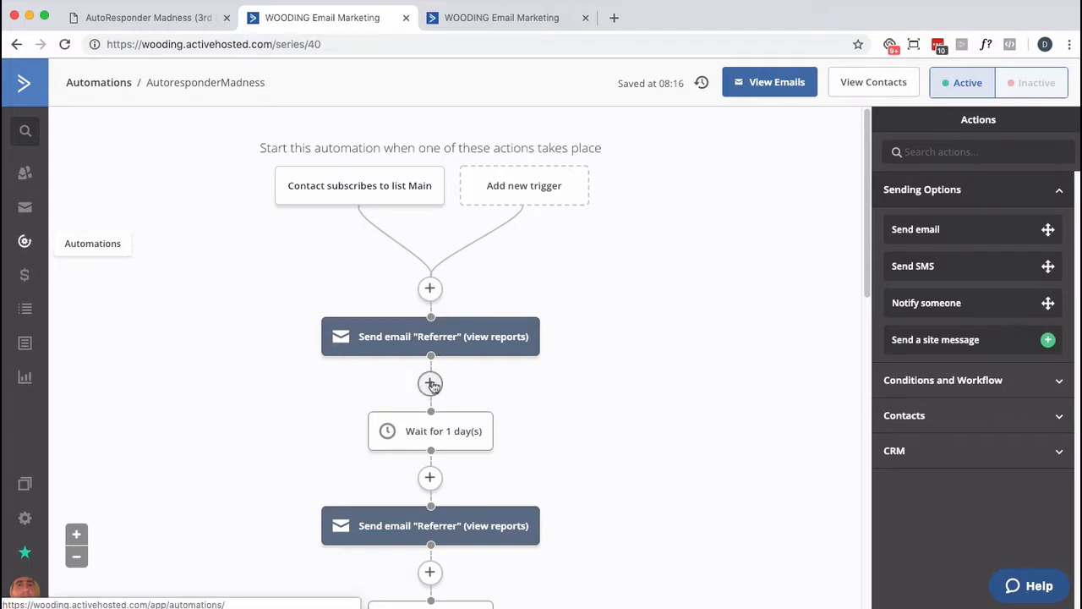
- After the first Referrer email, insert a wait until tag Do NOT Disturb does not exist, no time limit
left_click(430, 384)
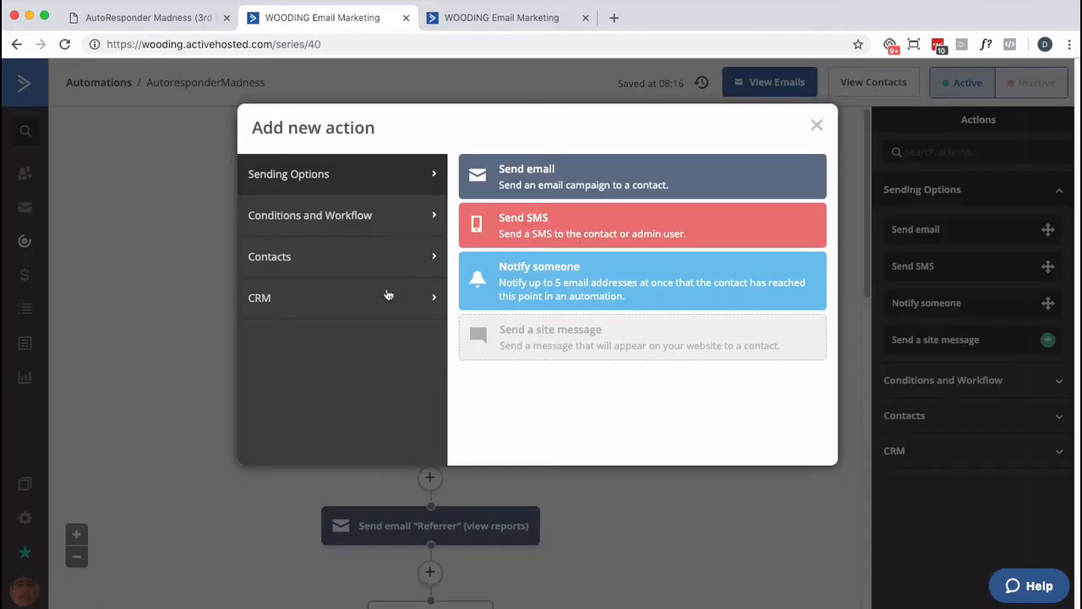
mouse_move(384, 184)
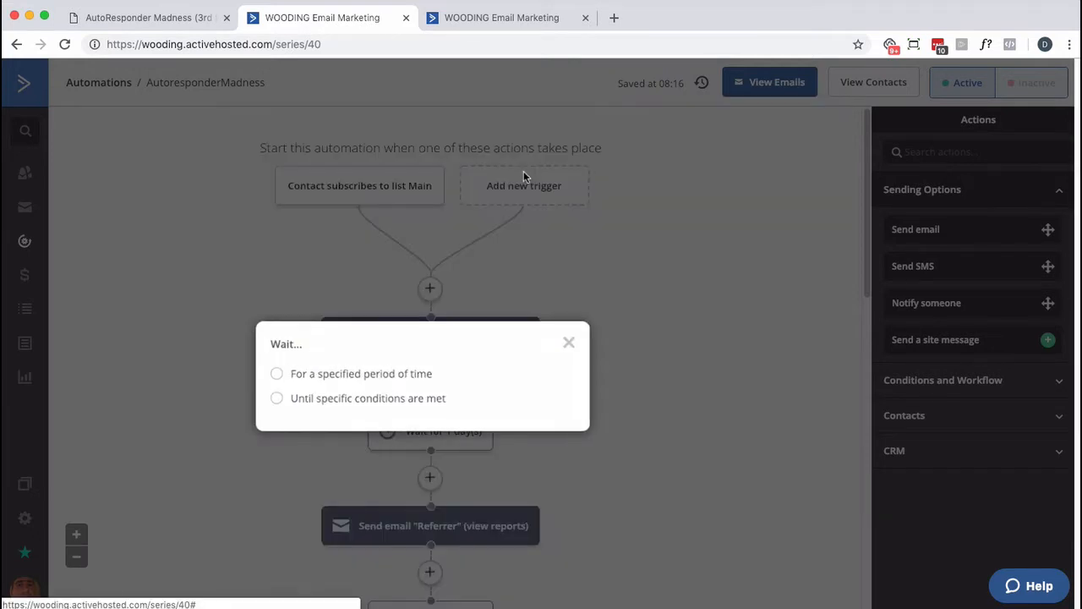
left_click(277, 398)
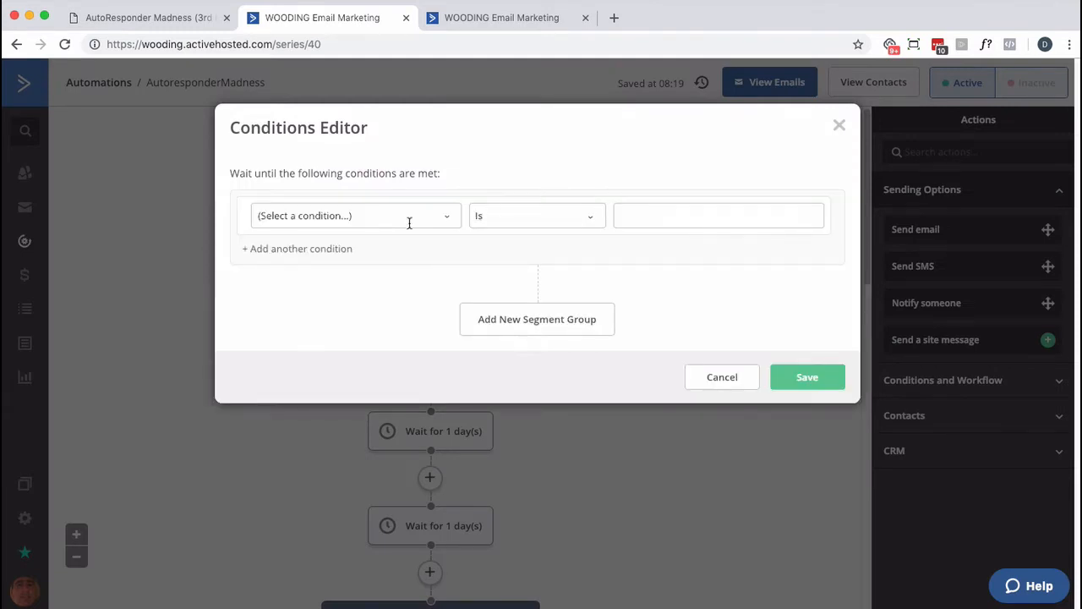
left_click(353, 215)
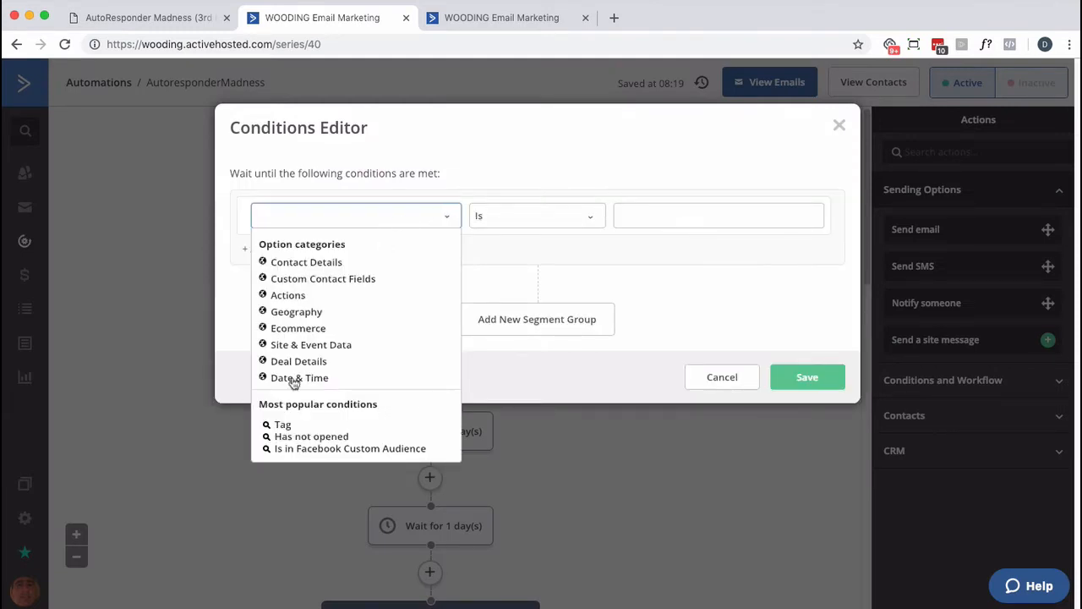
left_click(282, 424)
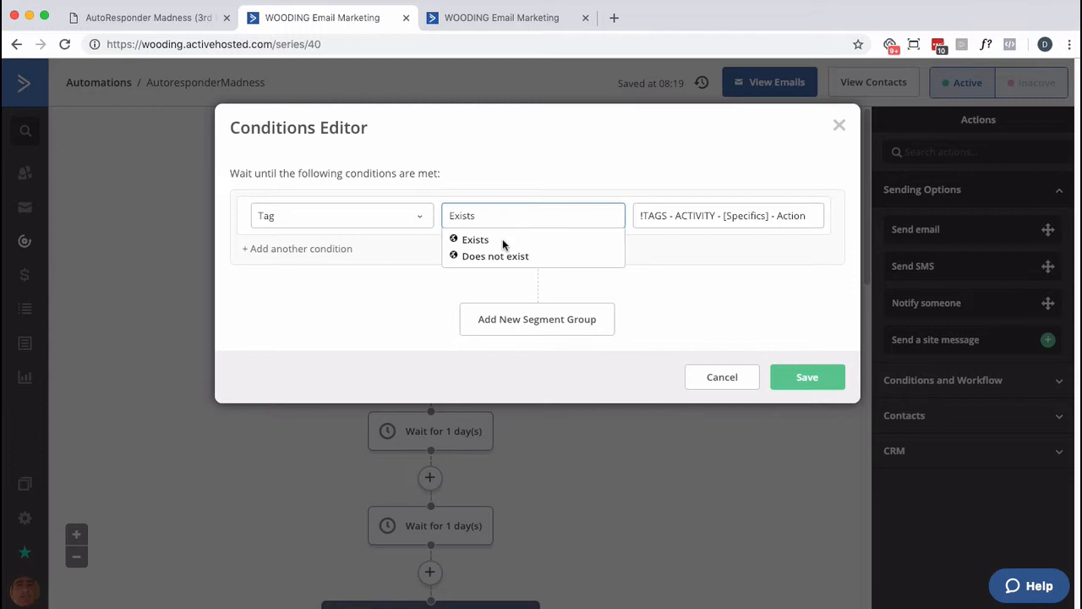
left_click(729, 214)
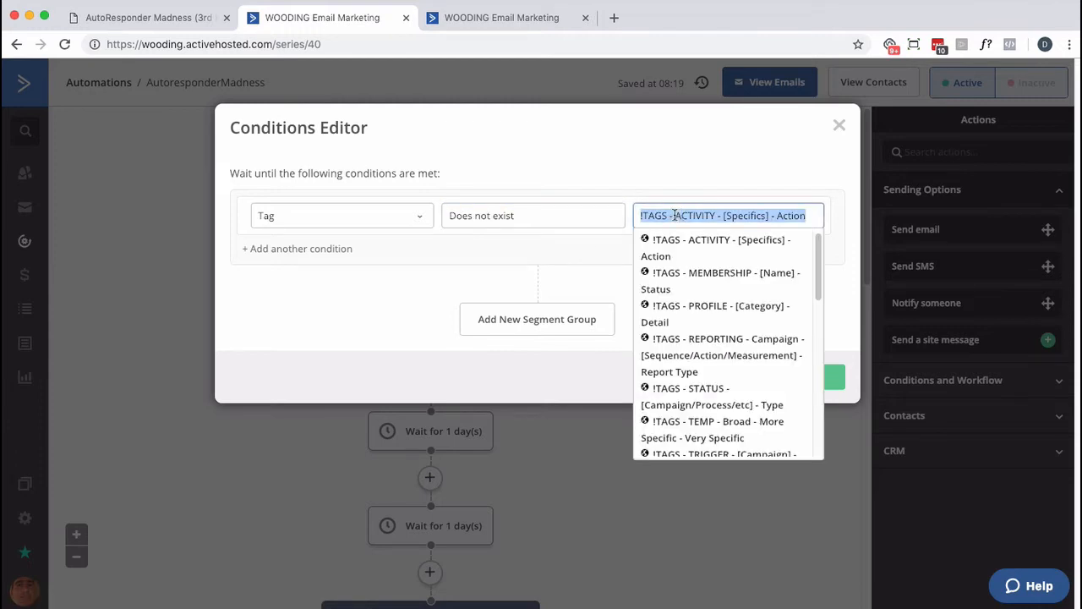
type("do not")
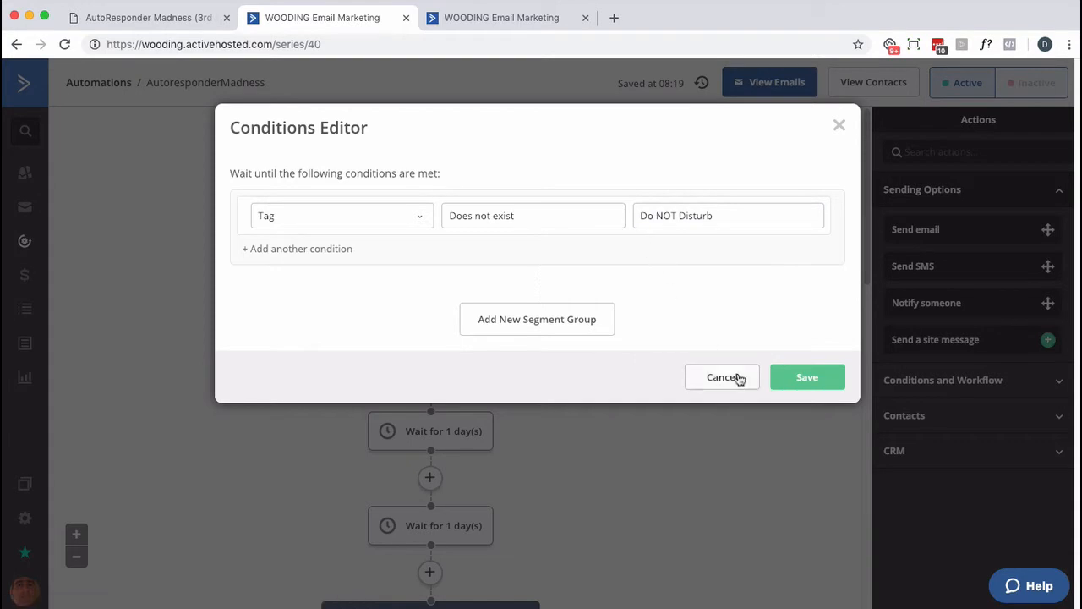
left_click(806, 377)
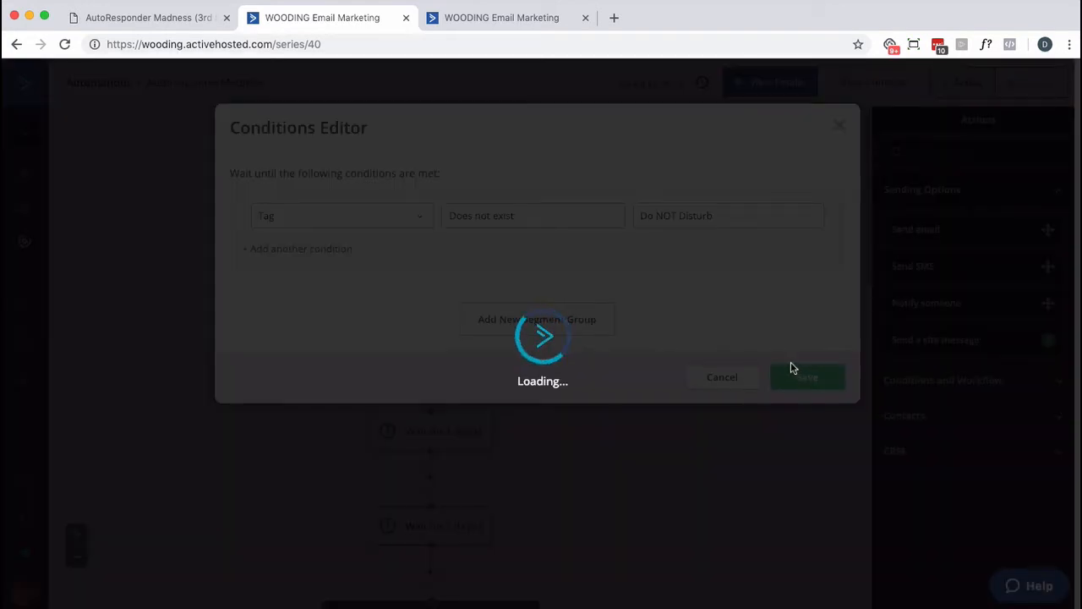
left_click(806, 377)
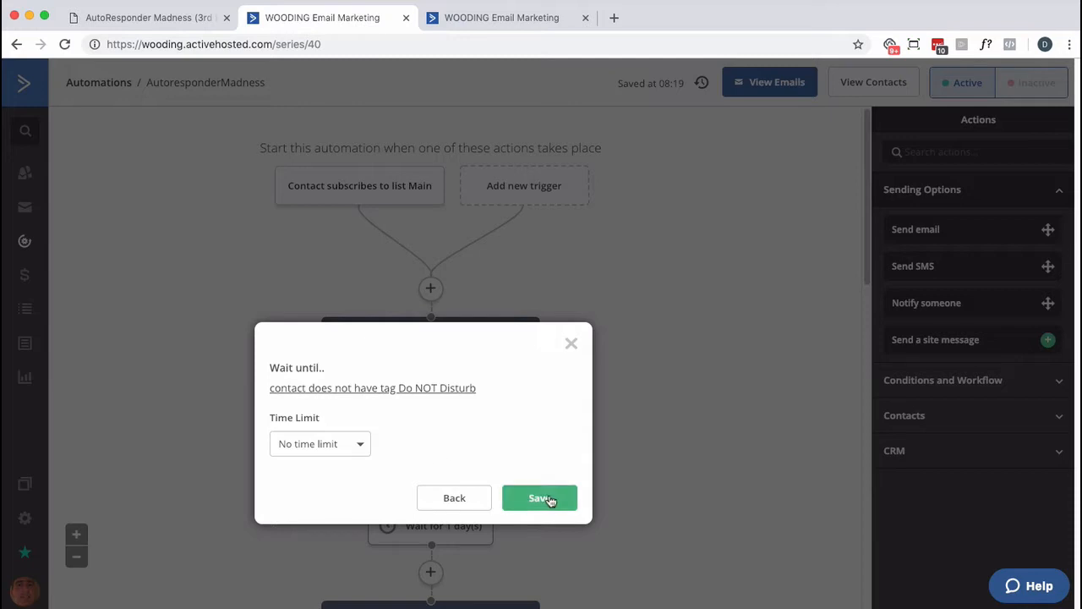
left_click(539, 497)
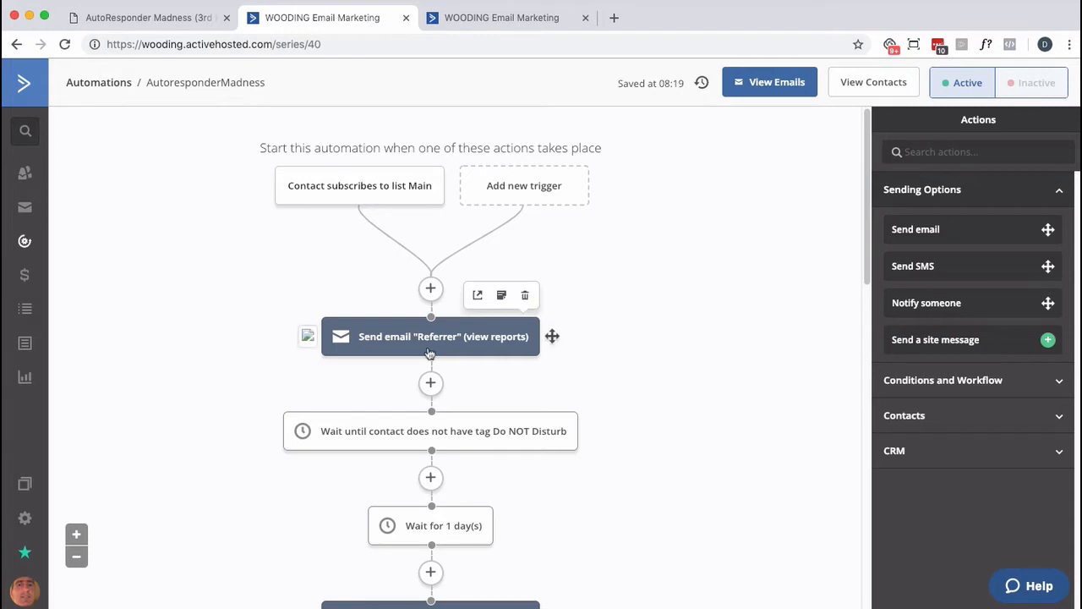
mouse_move(429, 354)
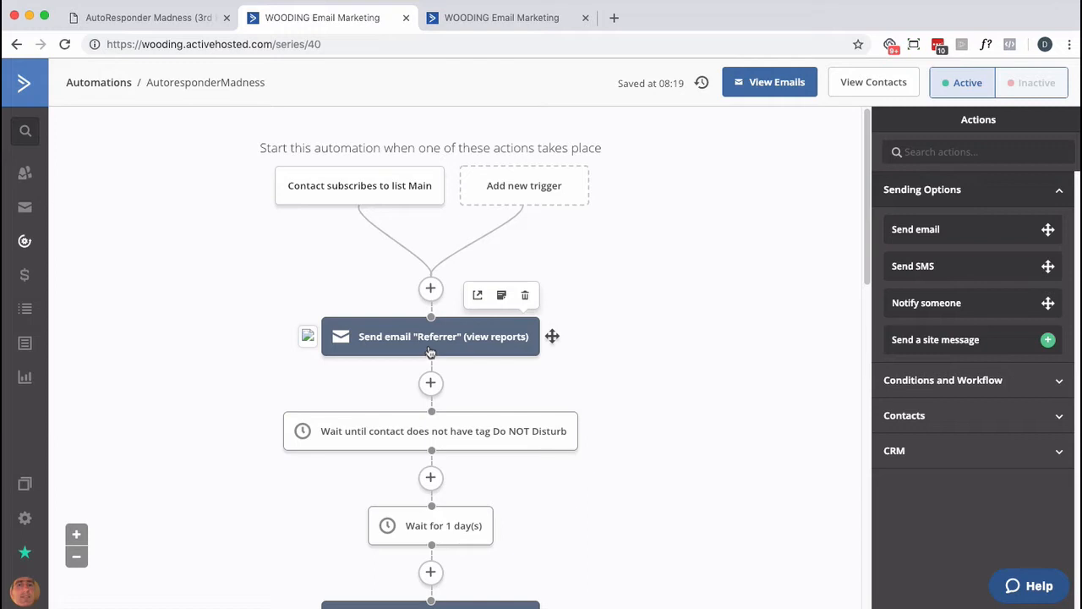
scroll("down", 3)
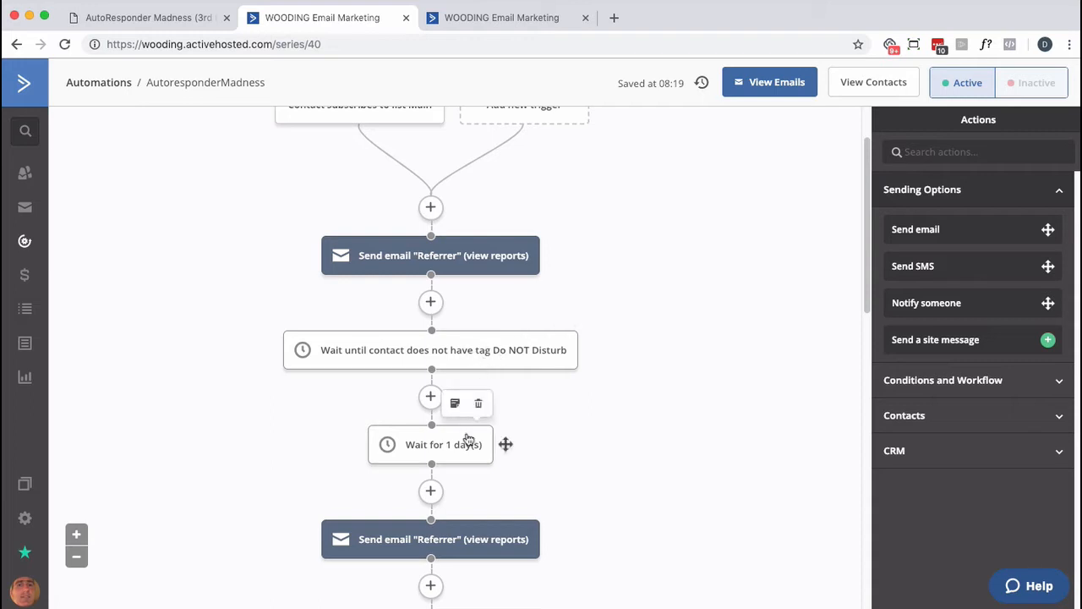
scroll("down", 3)
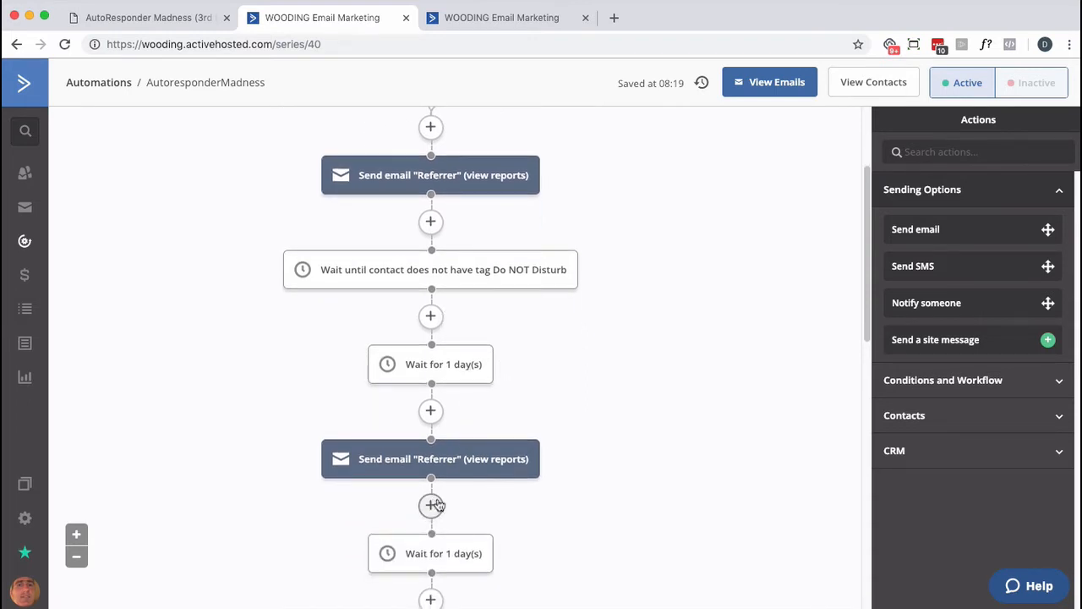
left_click(430, 505)
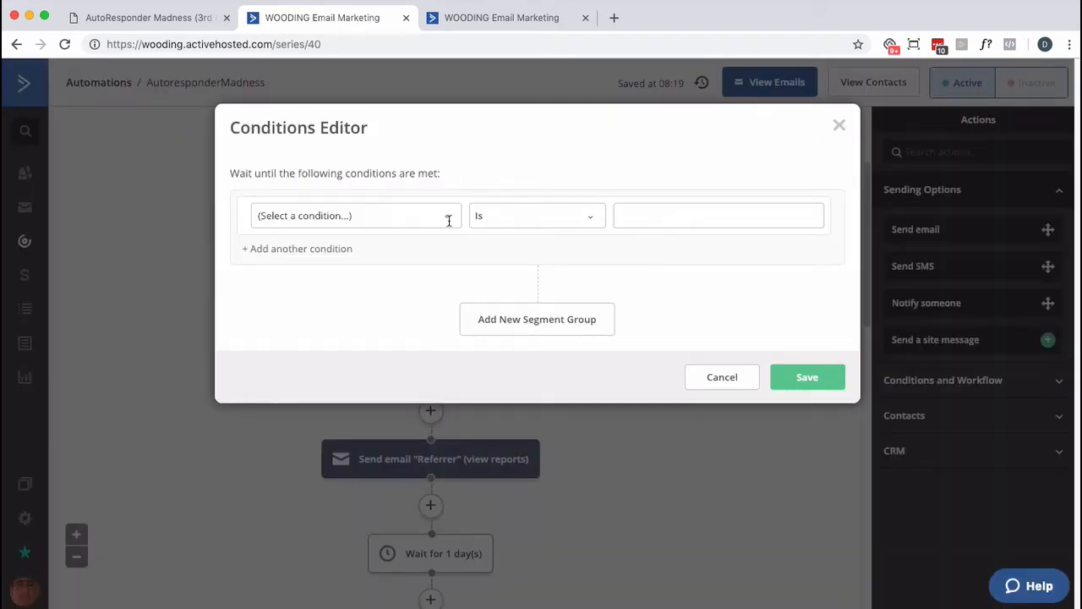
- Set the wait condition to Tag Do NOT Disturb does not exist, with no time limit
left_click(355, 215)
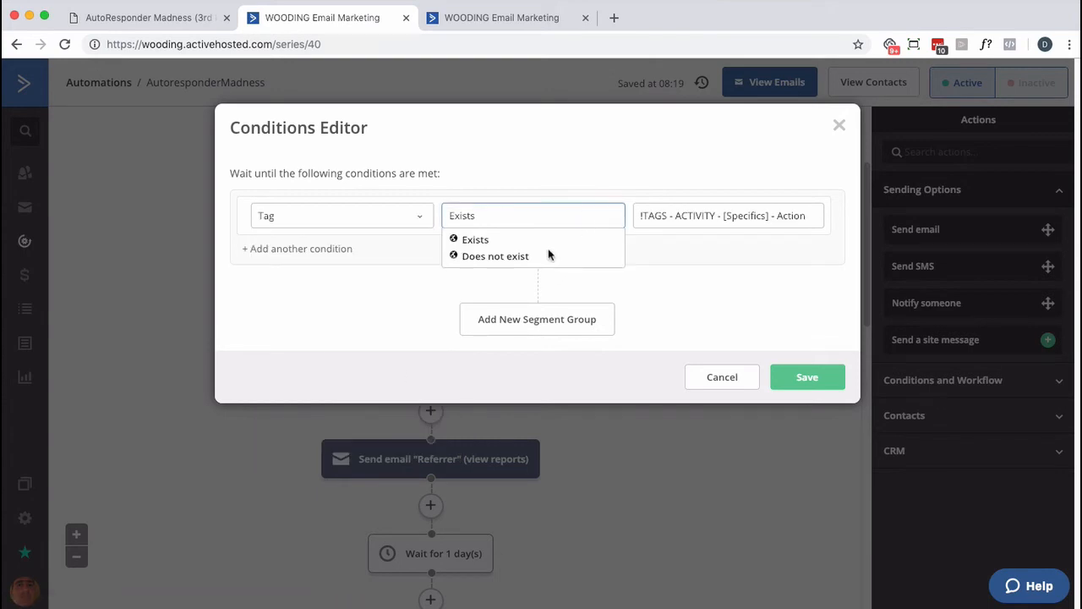
left_click(495, 256)
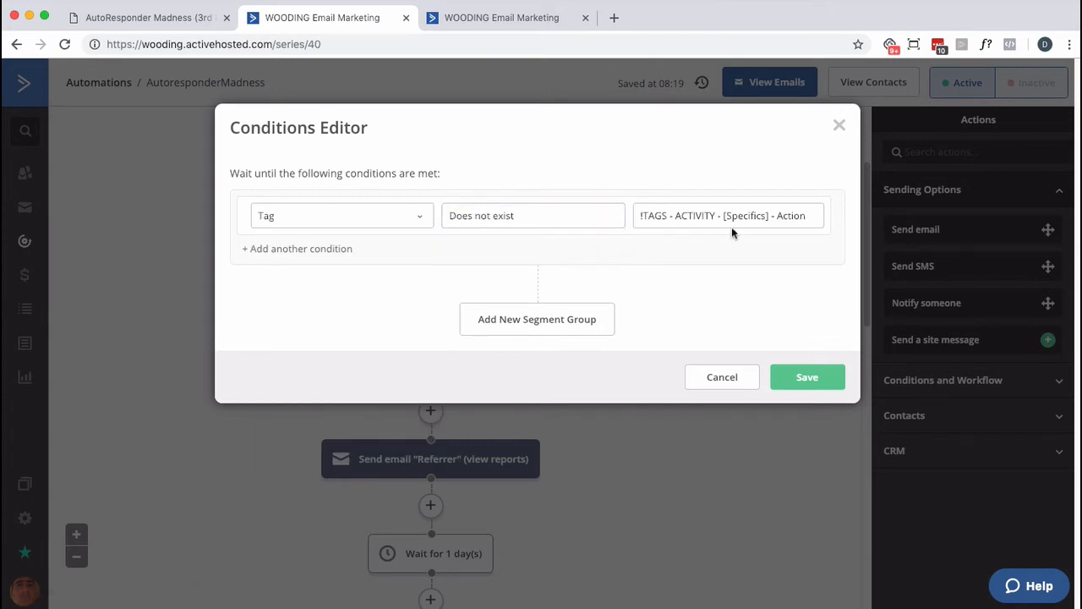
type("do not")
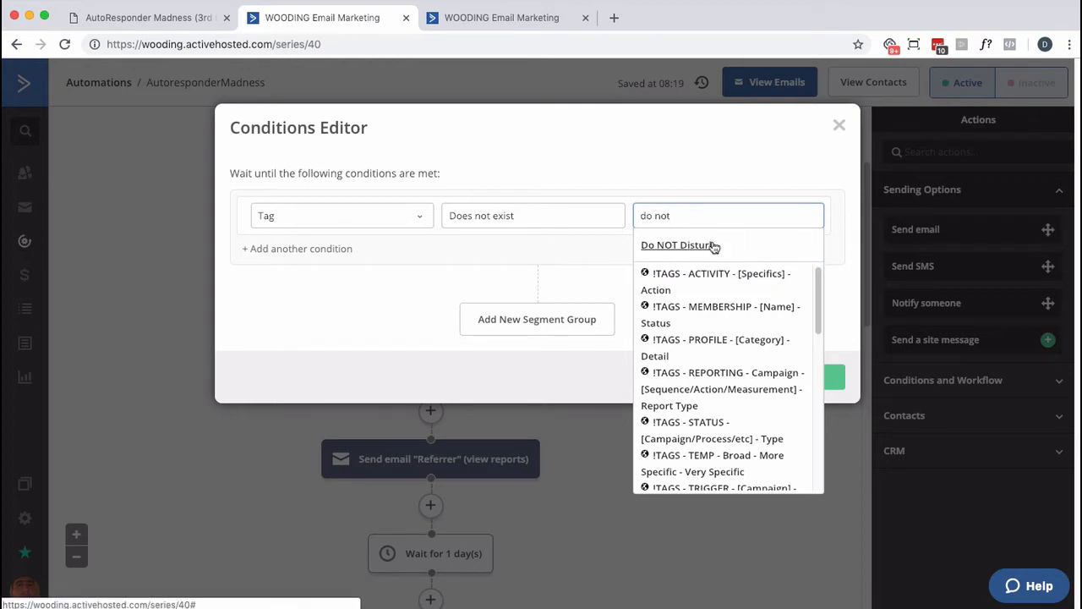
left_click(680, 245)
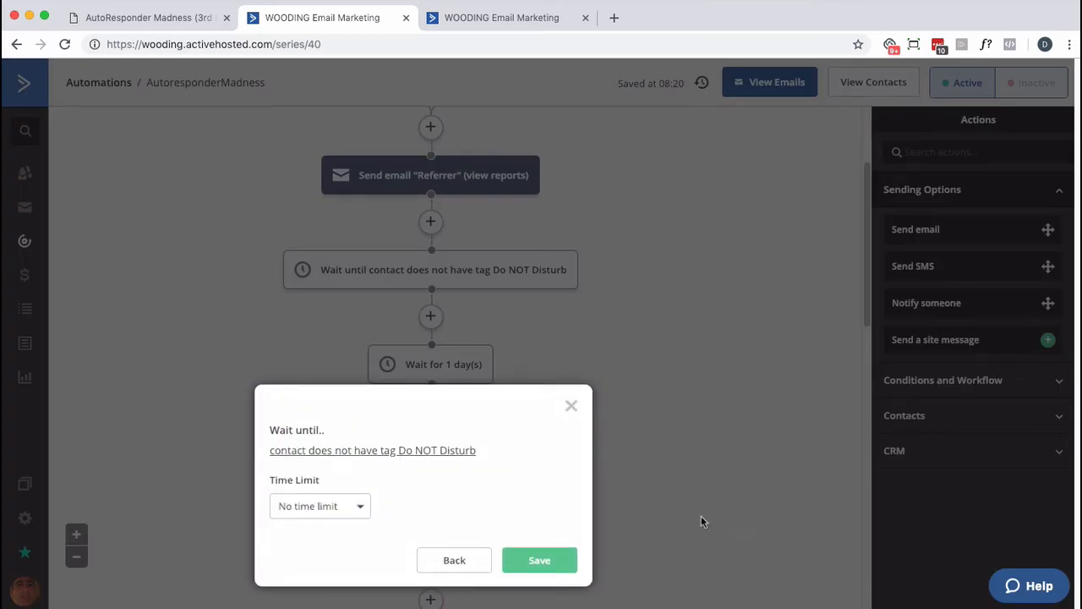
left_click(539, 559)
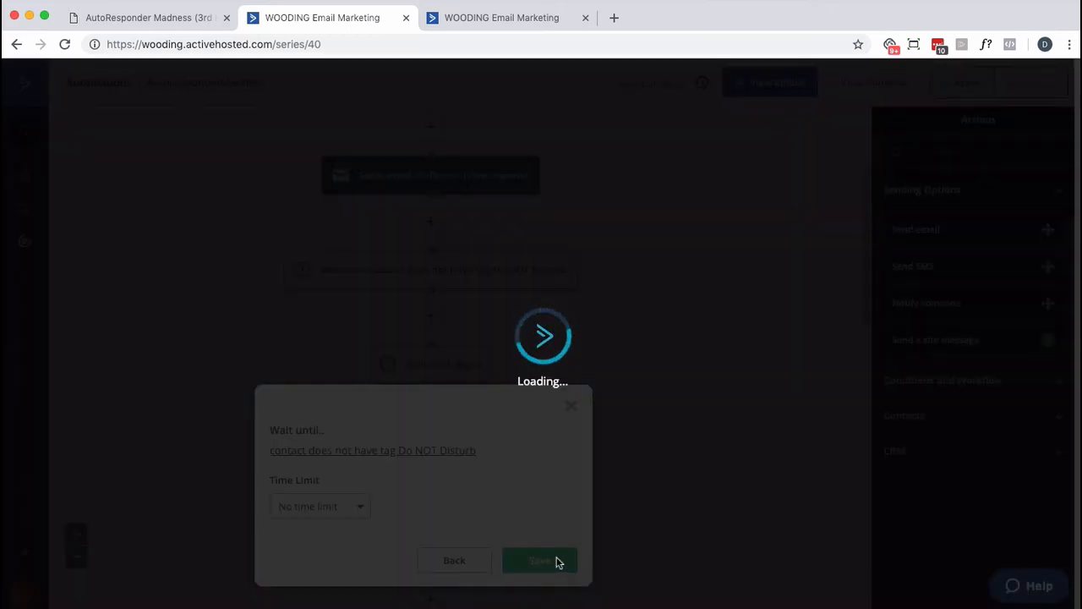
left_click(540, 560)
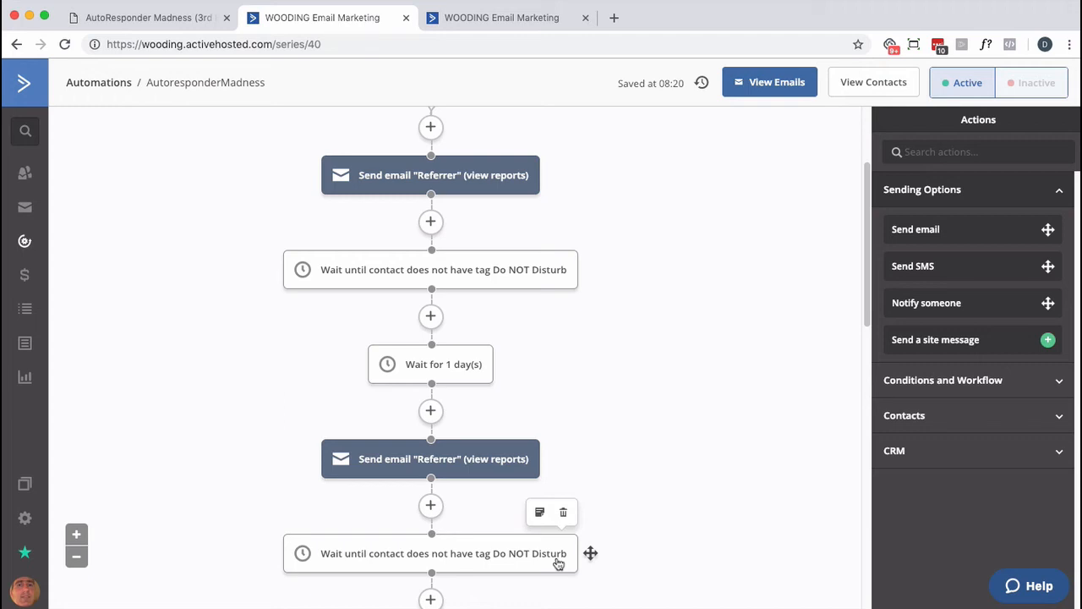
mouse_move(667, 249)
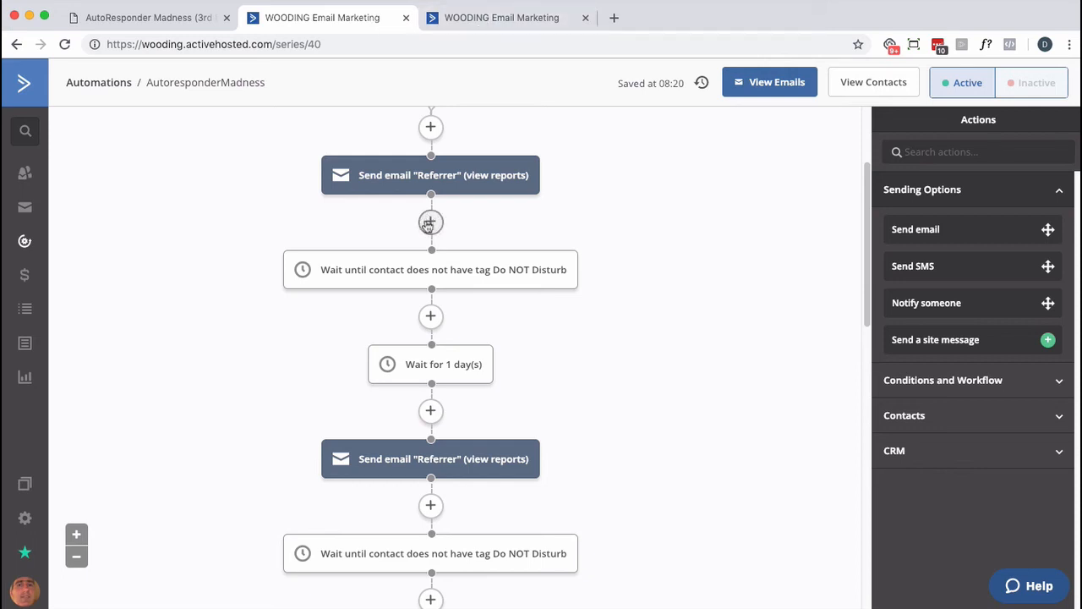
mouse_move(414, 398)
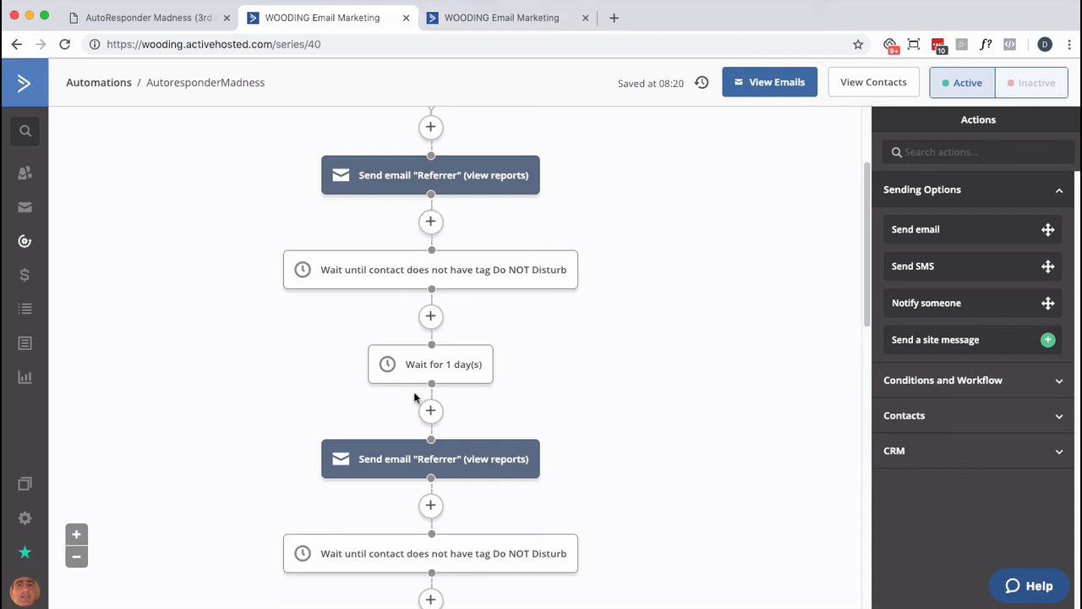
mouse_move(415, 396)
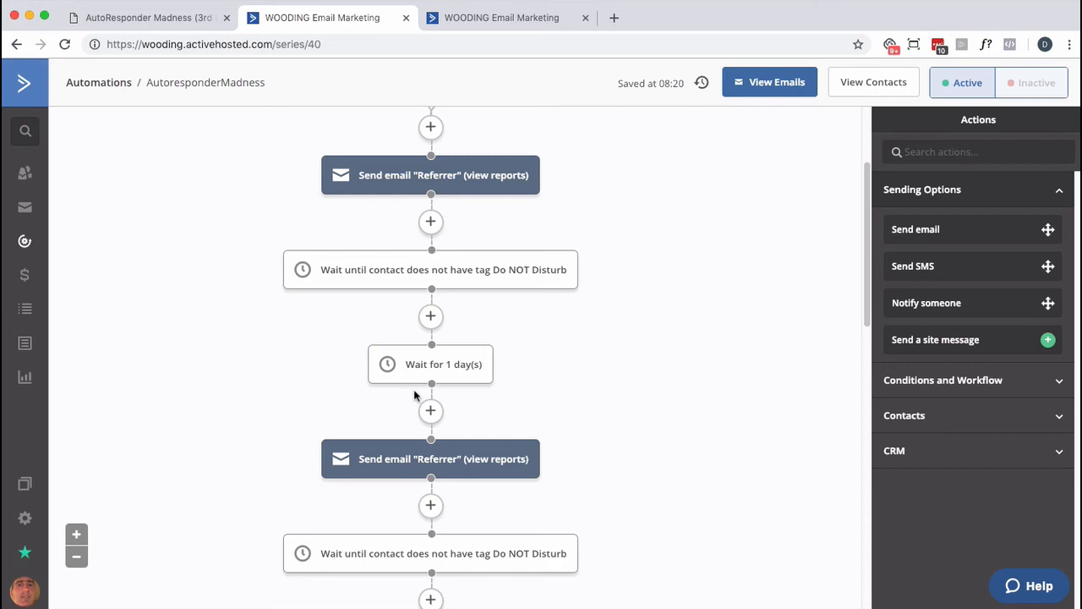